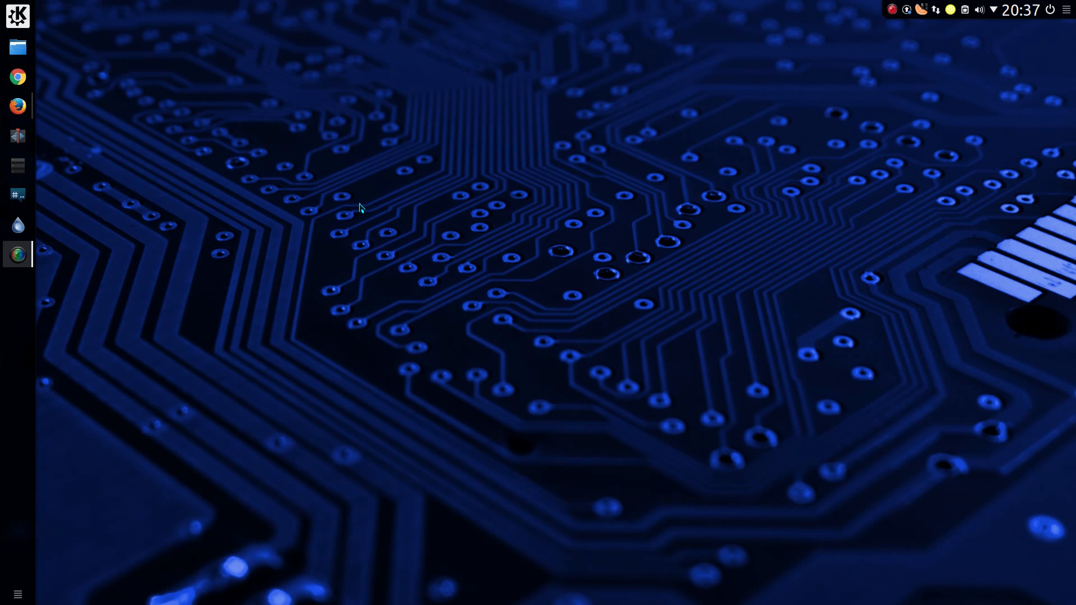
mouse_move(209, 181)
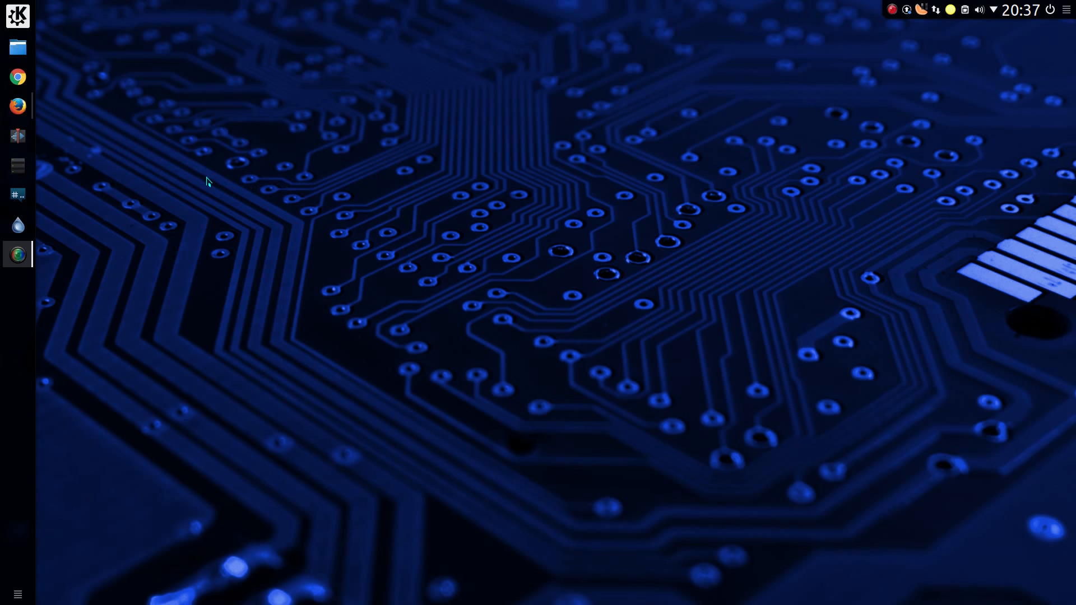
Launch Falkon from the left-hand dock, opening the QupZilla GitHub issues page.
left_click(16, 15)
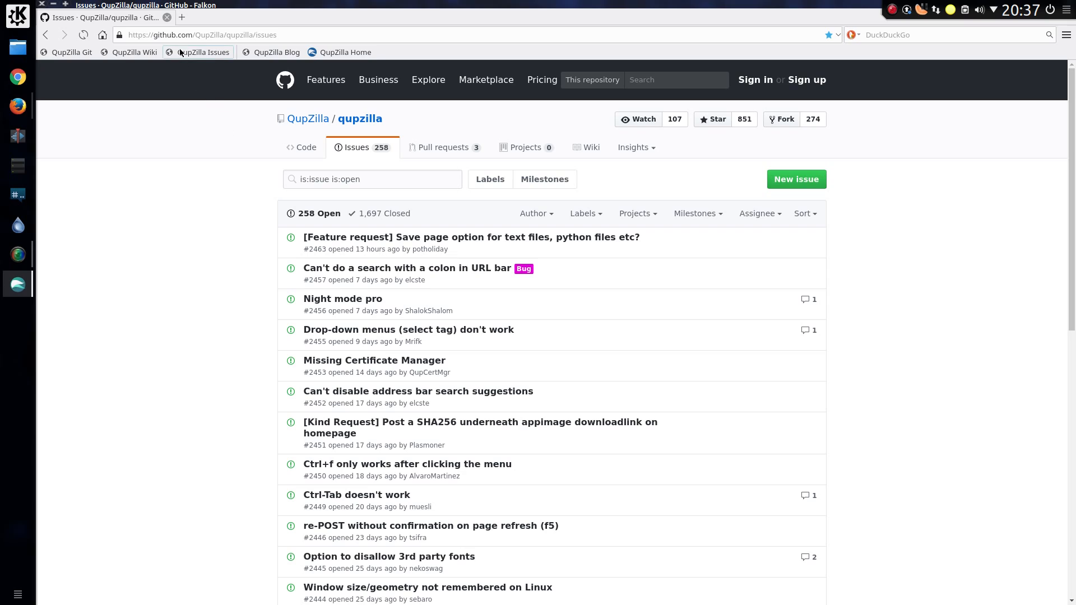
Open the QupZilla Wiki bookmark in a second tab beside the issues page.
left_click(181, 18)
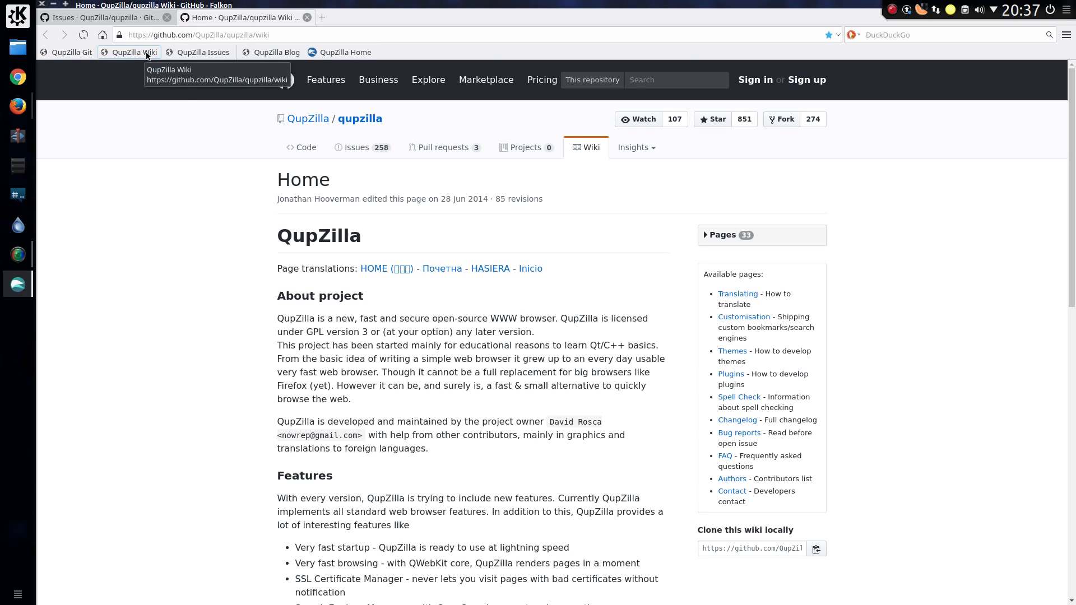
mouse_move(203, 52)
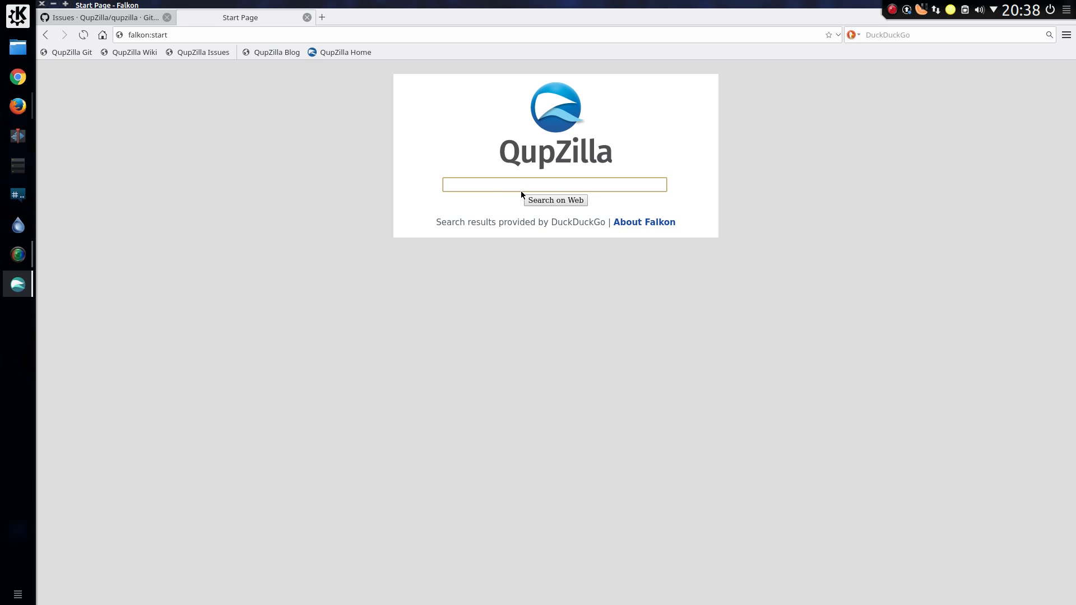
Search DuckDuckGo for 'quidsup' and switch to the video results.
left_click(554, 184)
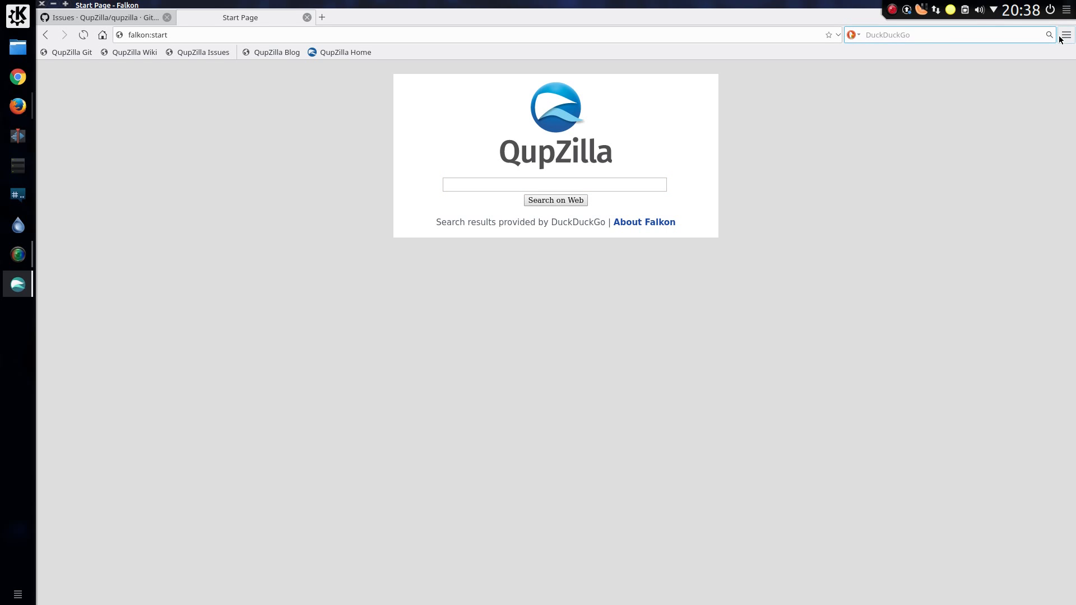
left_click(554, 184)
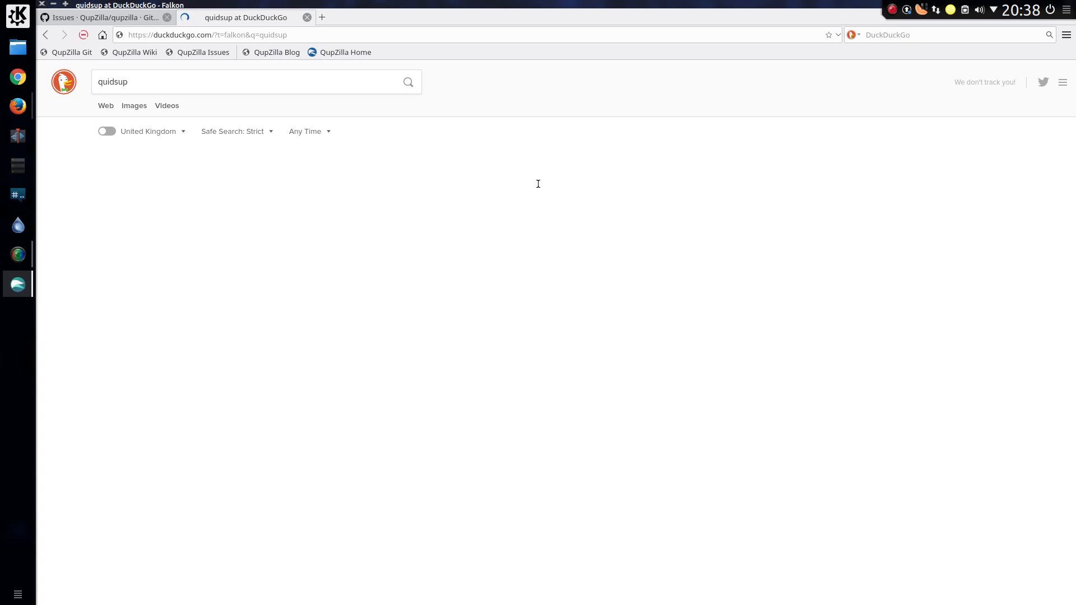
left_click(167, 106)
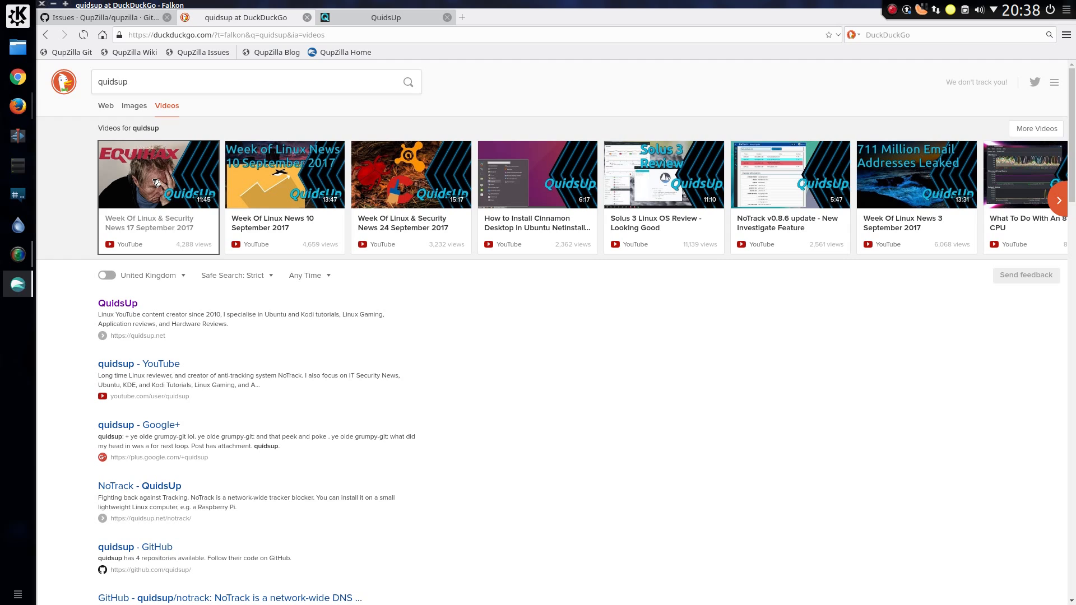
Play the 17 September 2017 Linux news video and pause it around 3:15 on Equifax.
left_click(158, 174)
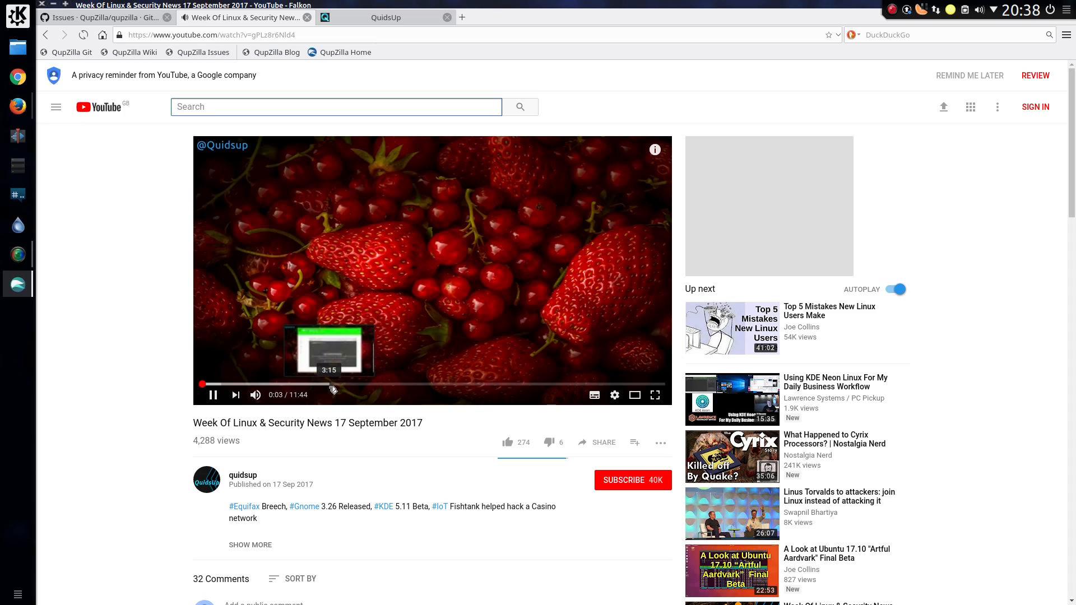
left_click(330, 383)
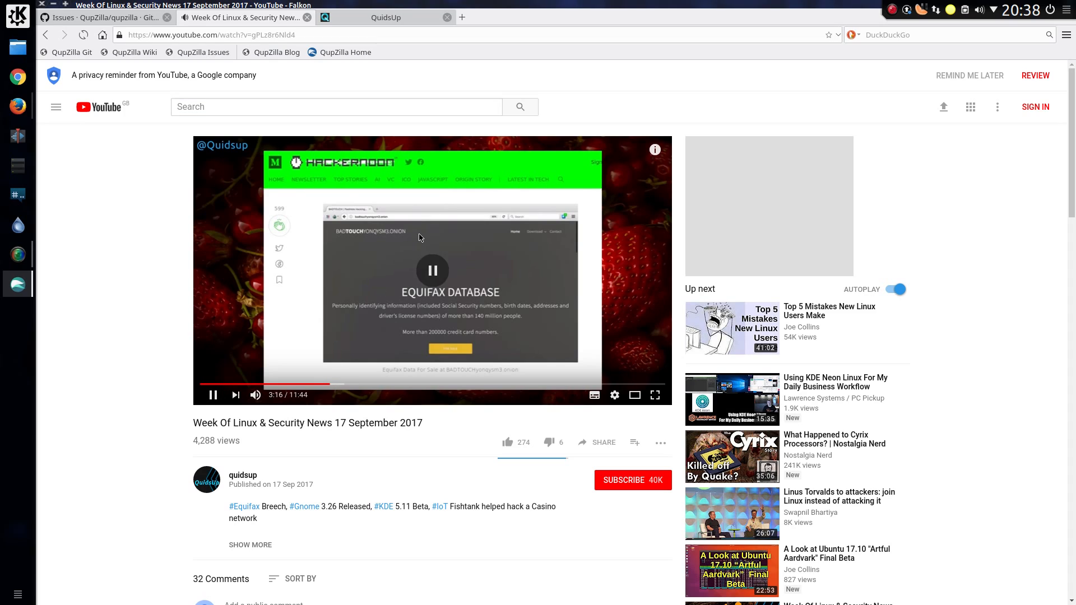
left_click(213, 394)
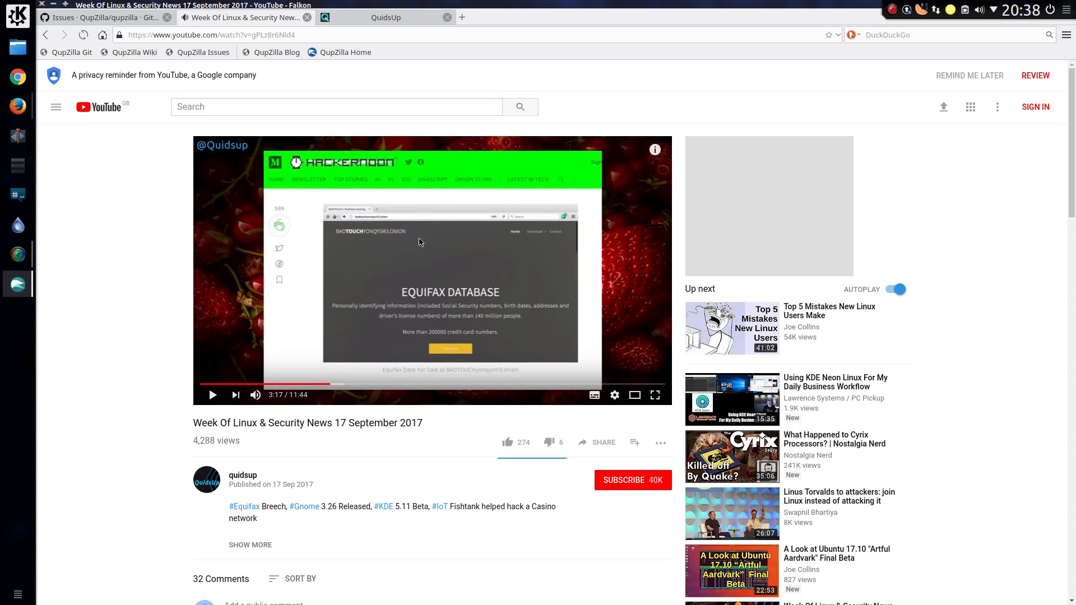
mouse_move(400, 340)
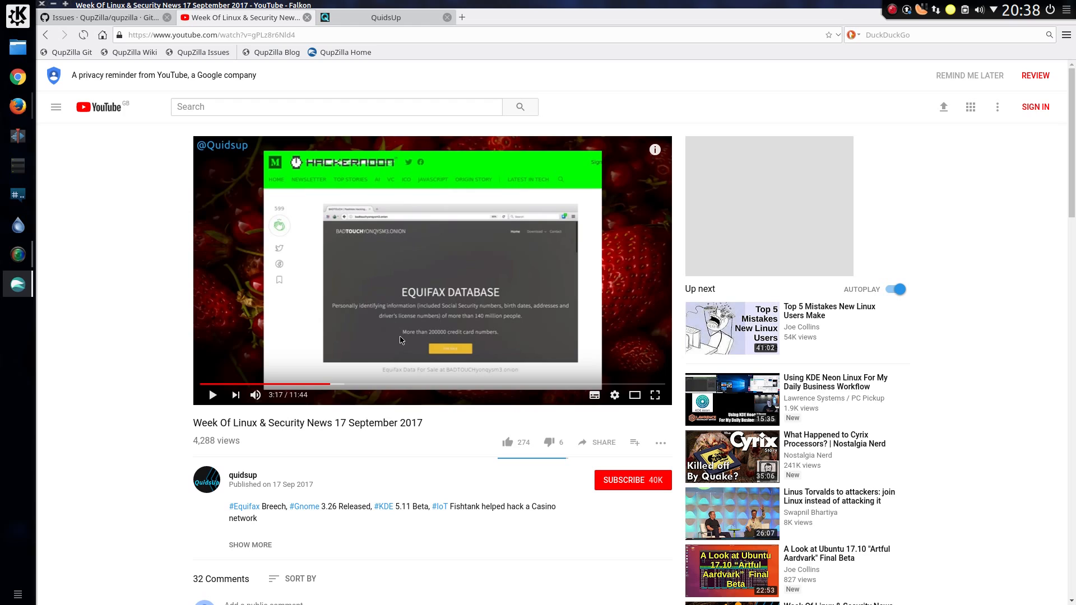
left_click(370, 385)
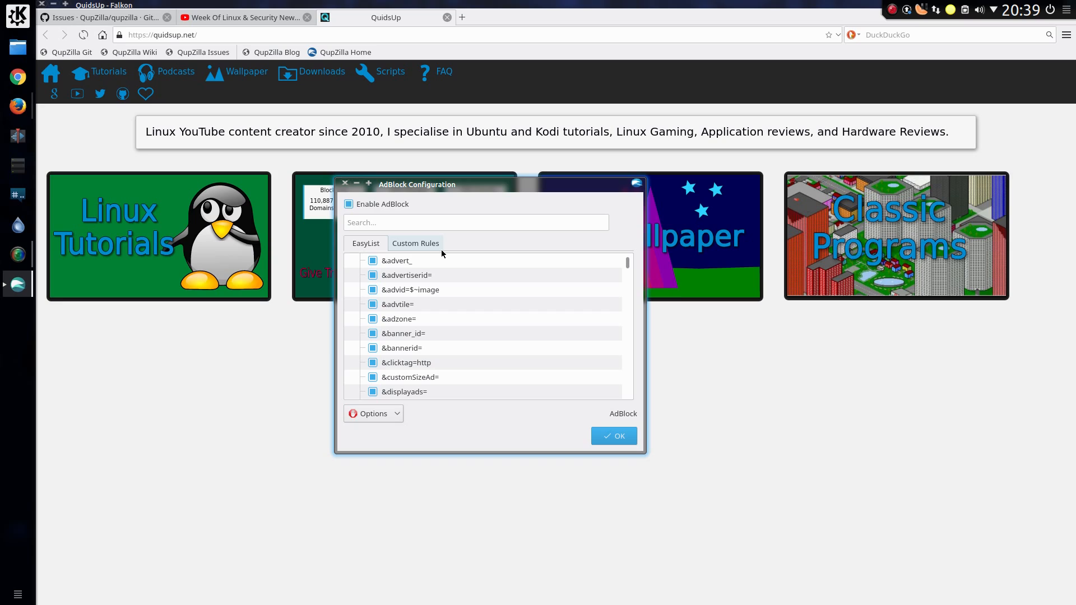
Review the AdBlock Custom Rules list alongside EasyList.
left_click(415, 243)
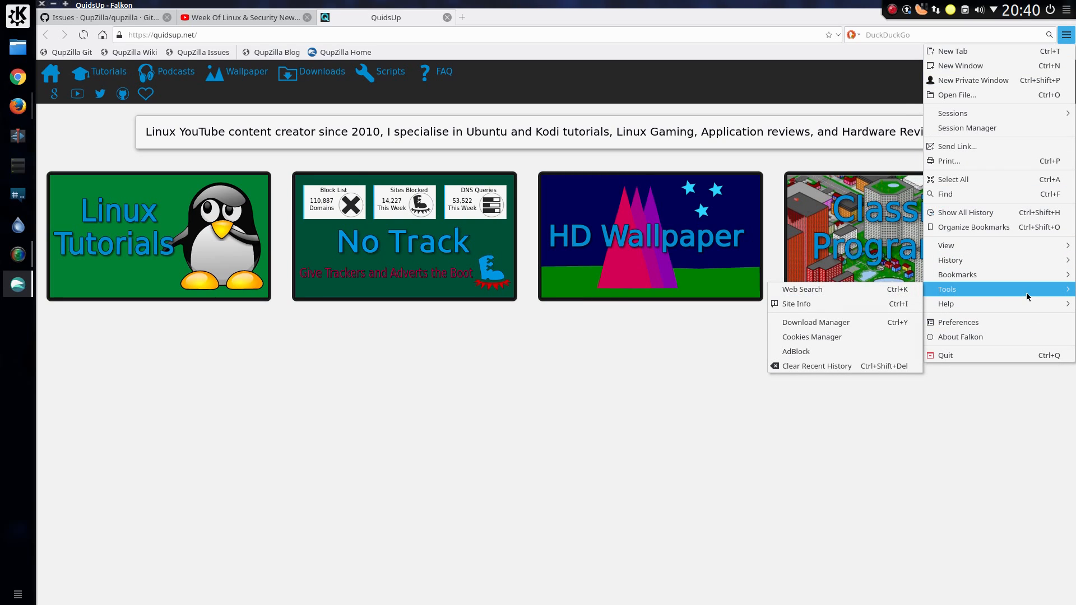
mouse_move(848, 352)
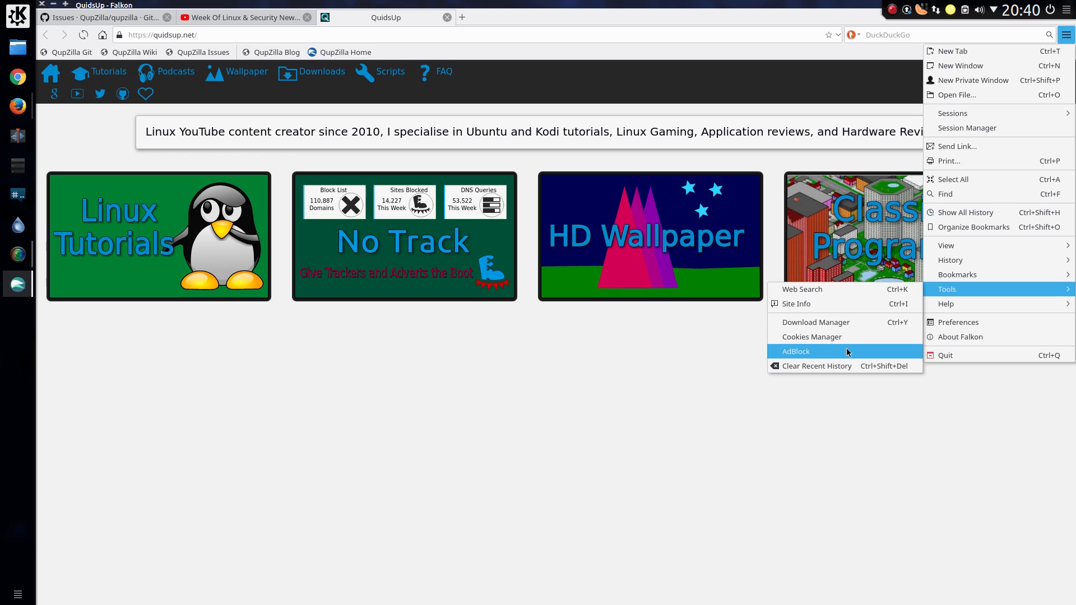
mouse_move(811, 336)
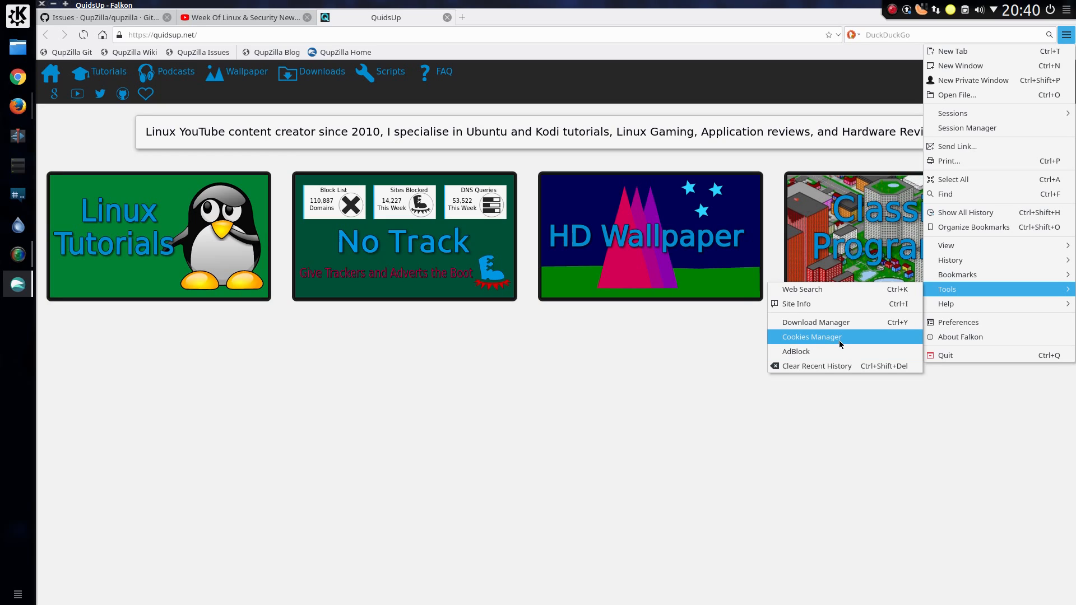
Open the Cookies Manager, view its Cookie Filtering and Settings tabs, then close it.
left_click(265, 302)
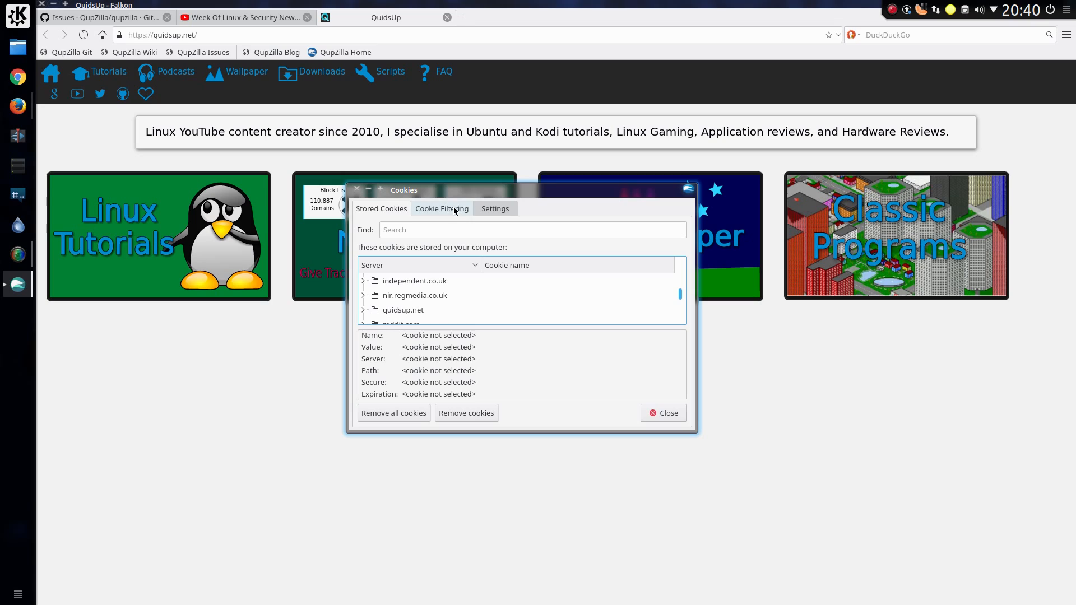
left_click(441, 208)
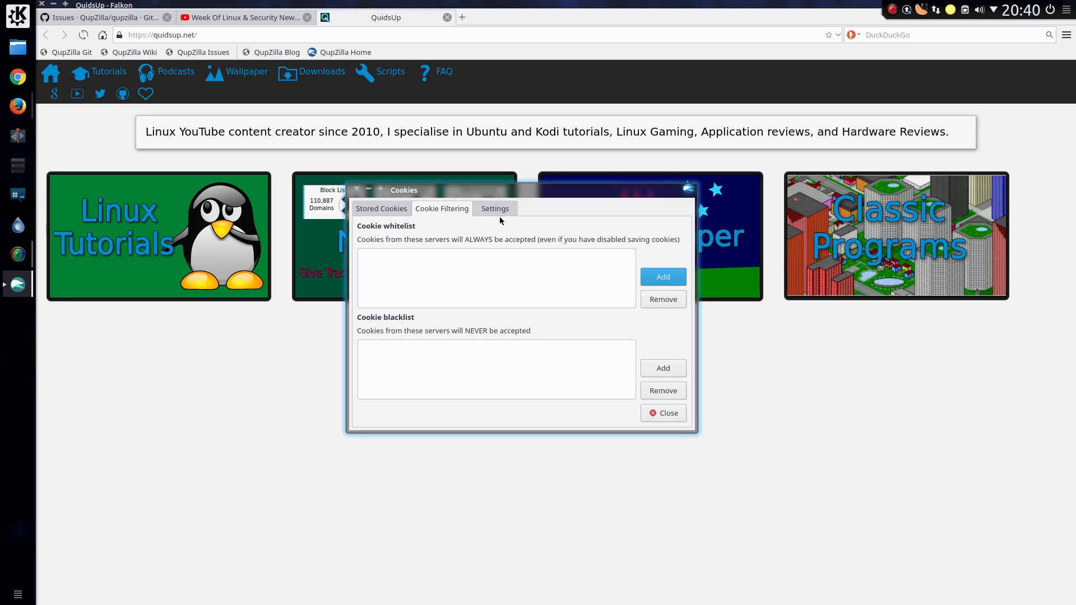
left_click(495, 208)
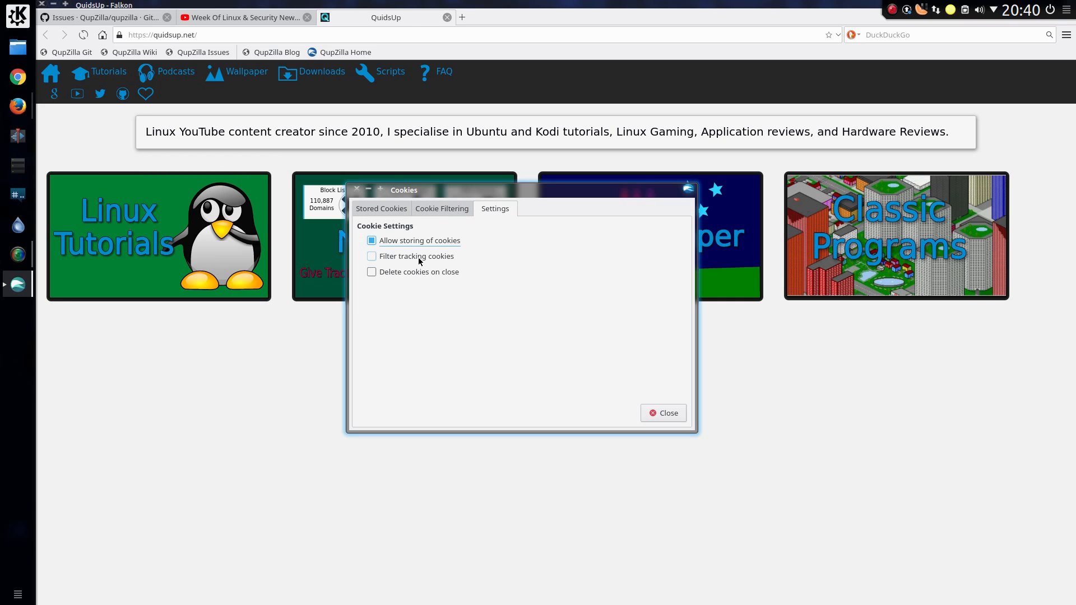
left_click(371, 256)
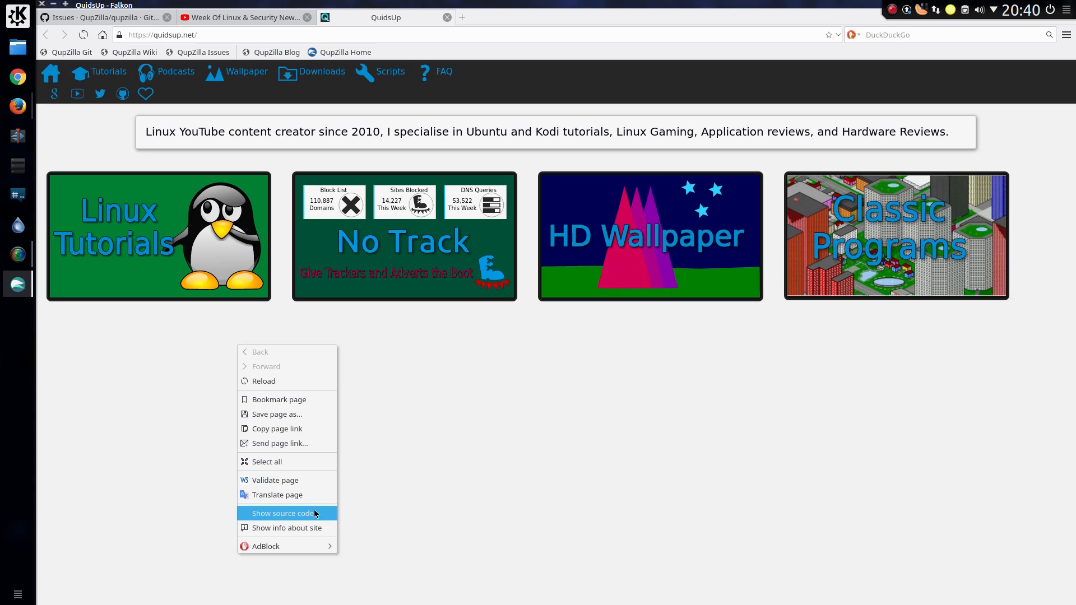
mouse_move(303, 514)
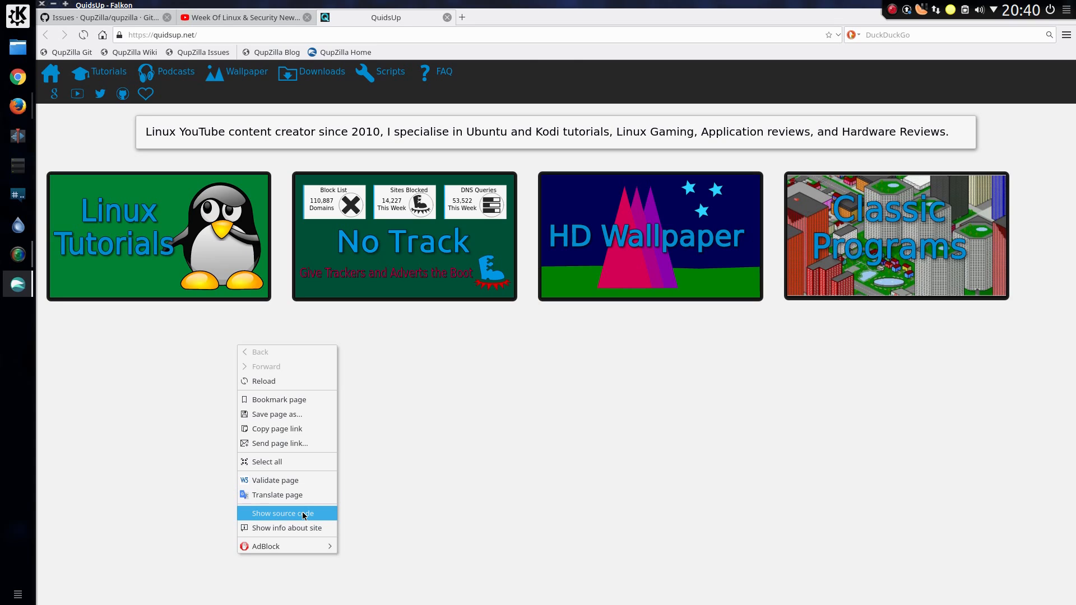
left_click(282, 513)
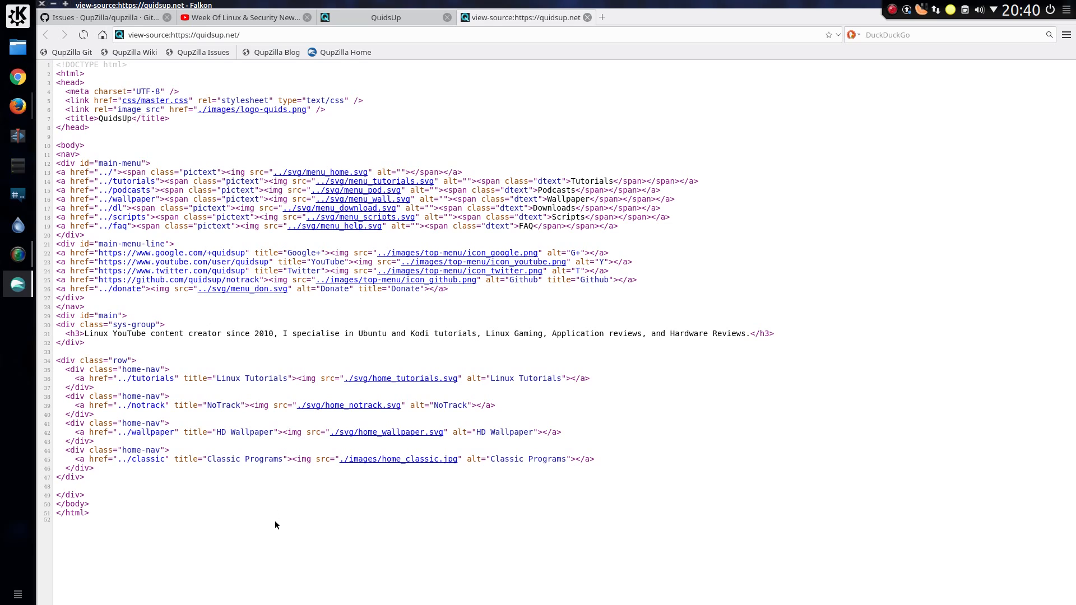
mouse_move(221, 541)
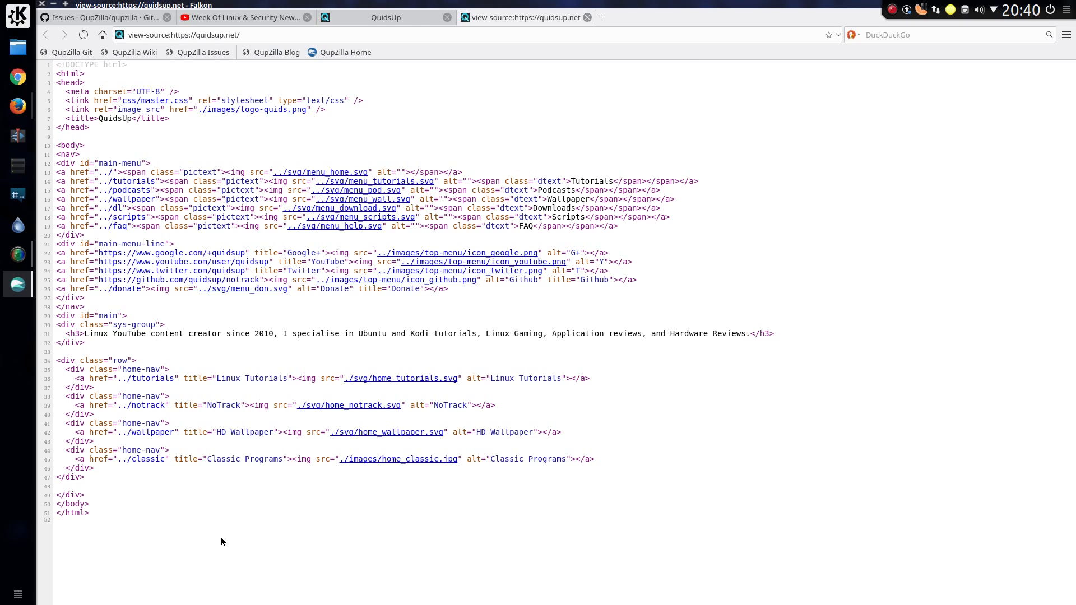
mouse_move(163, 105)
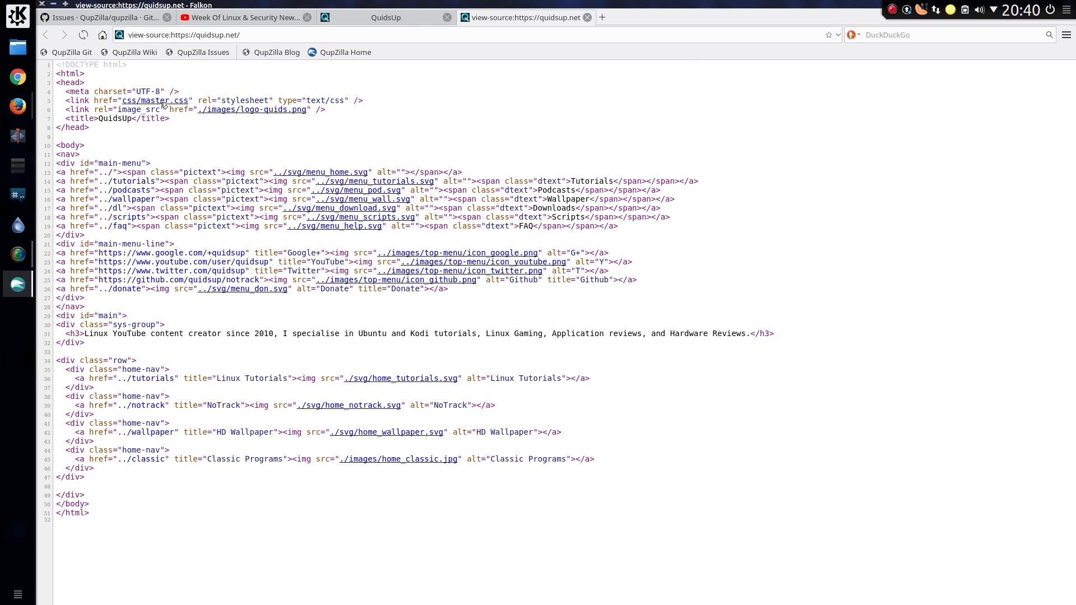
mouse_move(291, 111)
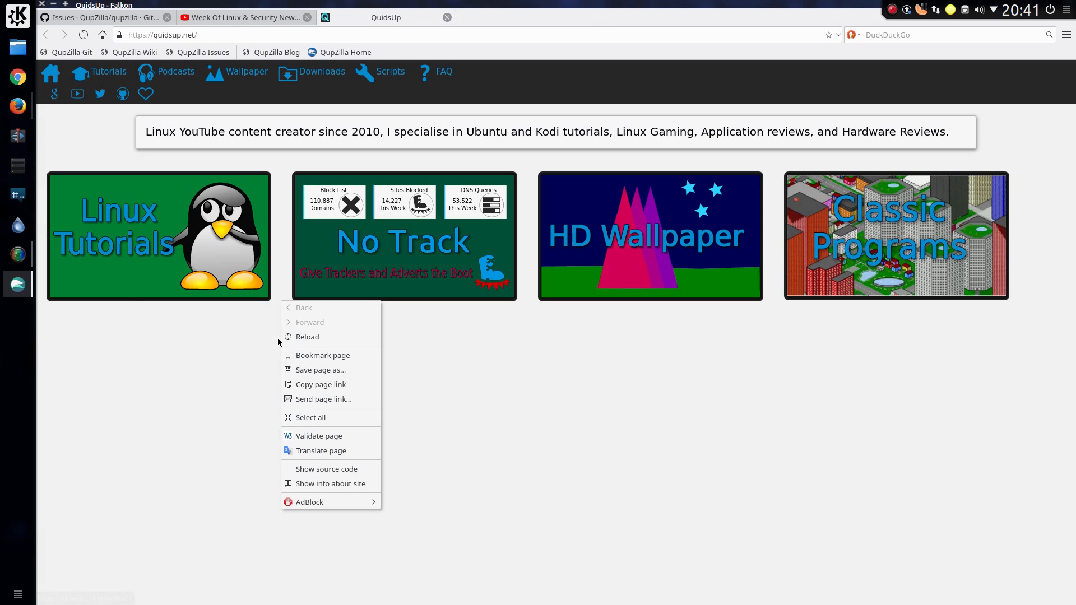
mouse_move(328, 483)
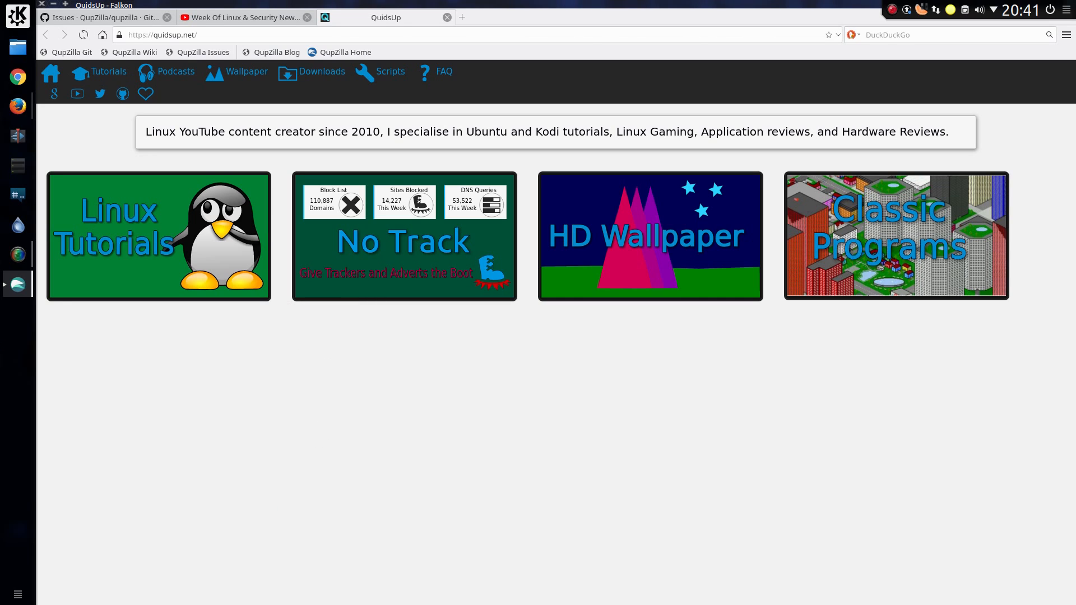
Open quidsup.net site info and select the HD Wallpaper image in the Media list.
left_click(119, 35)
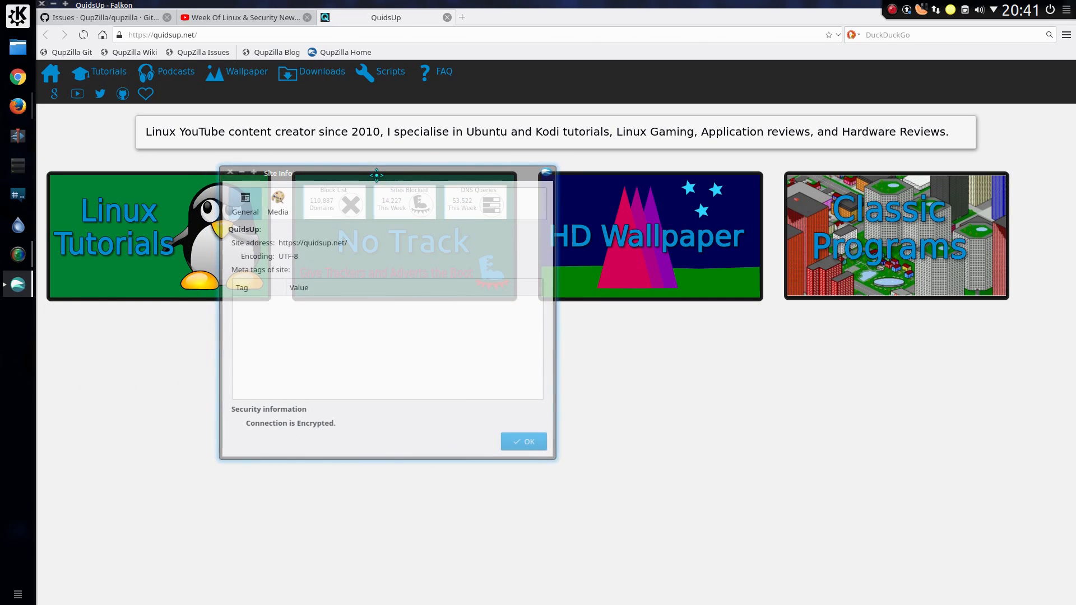
left_click(277, 202)
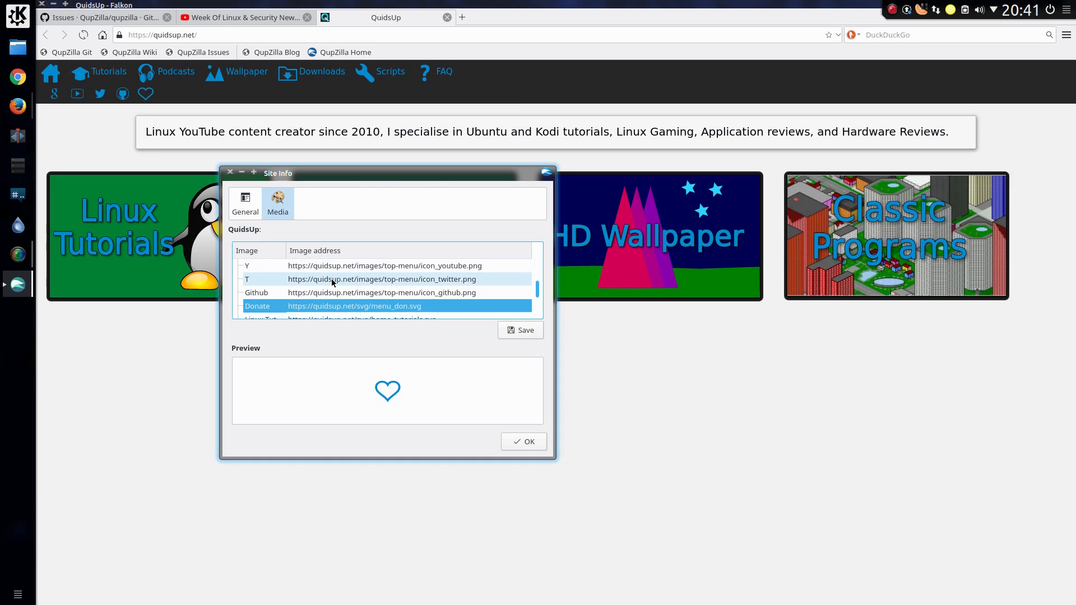
scroll("down", 3)
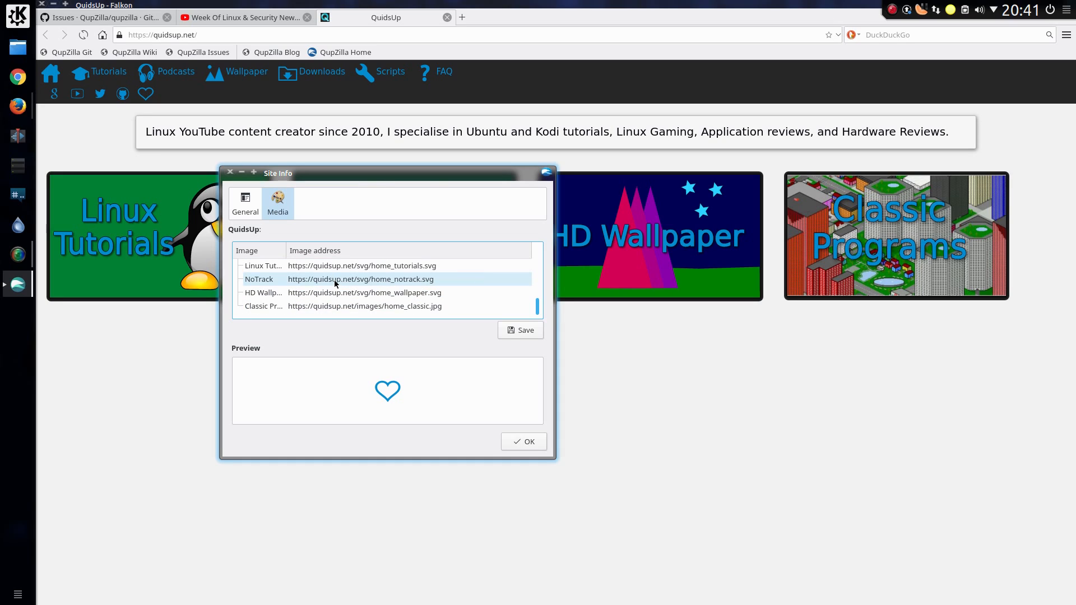
left_click(360, 292)
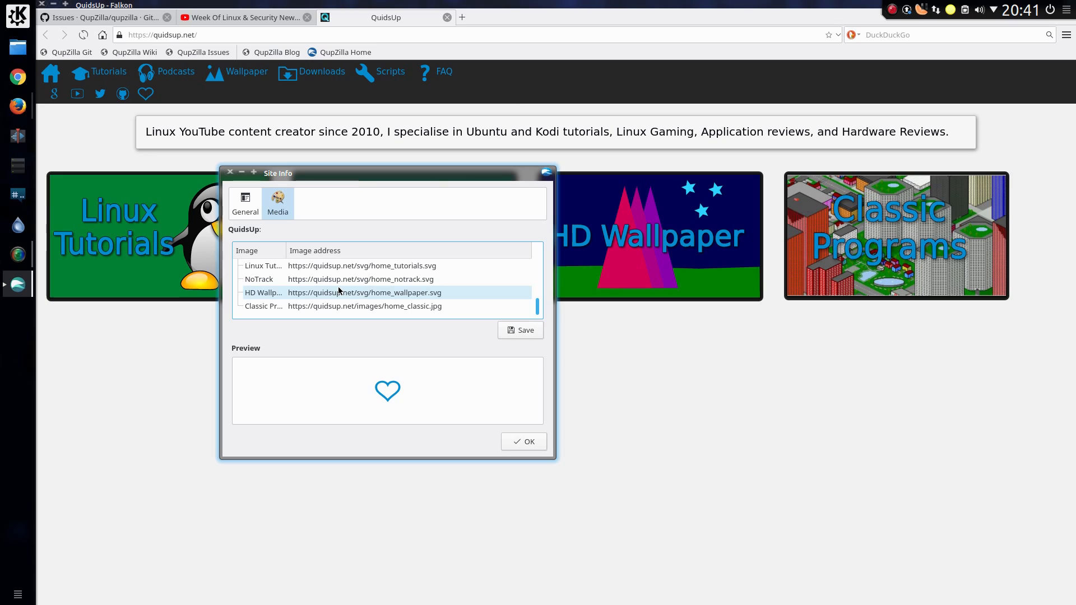
left_click(362, 293)
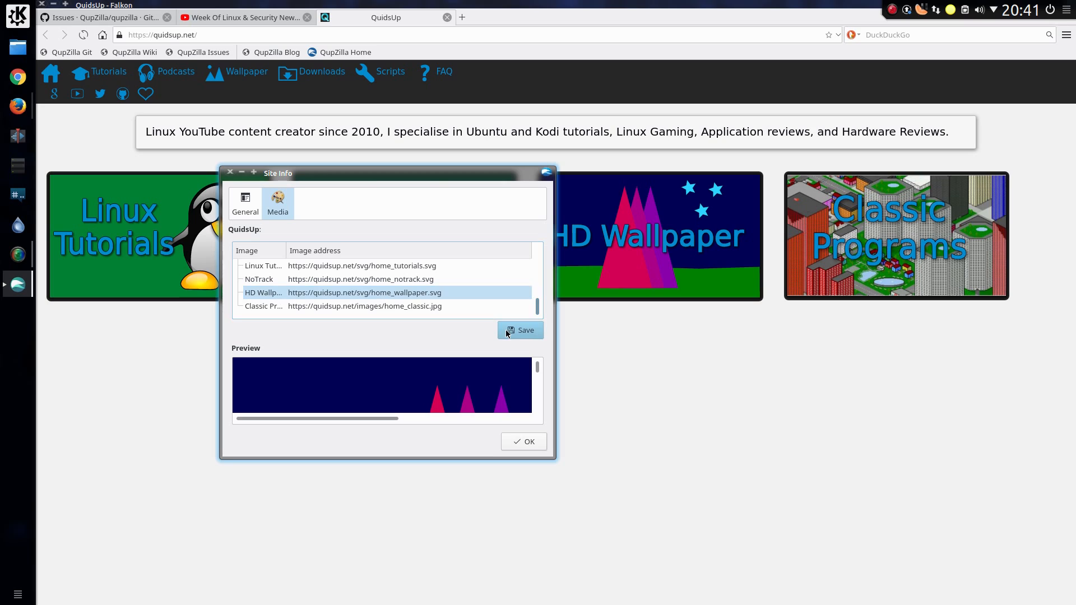
Save the HD Wallpaper image into Downloads as home_wallpaper.png.
left_click(520, 330)
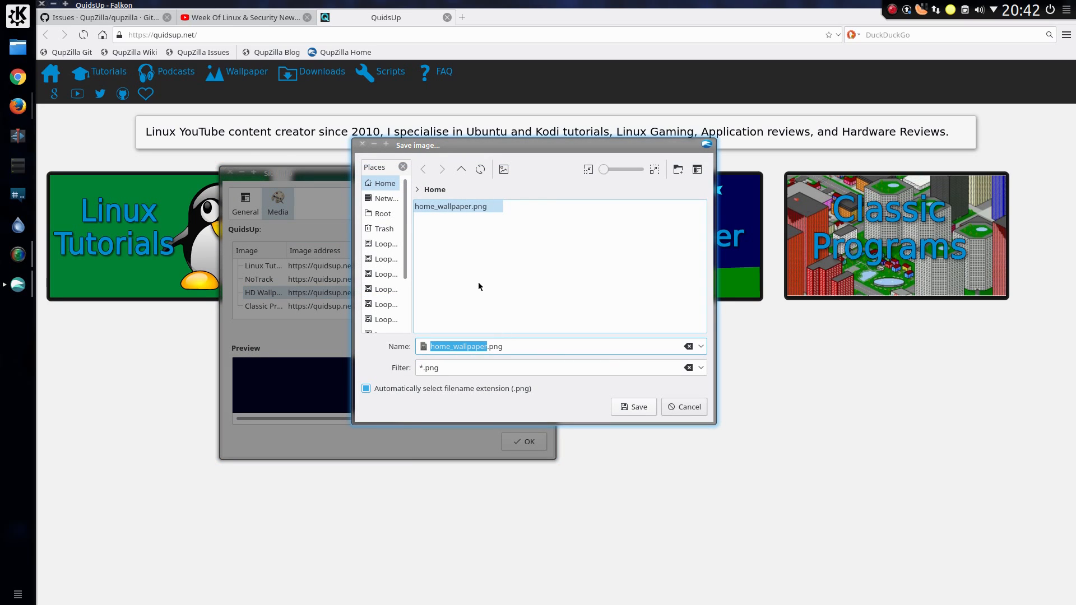
mouse_move(462, 261)
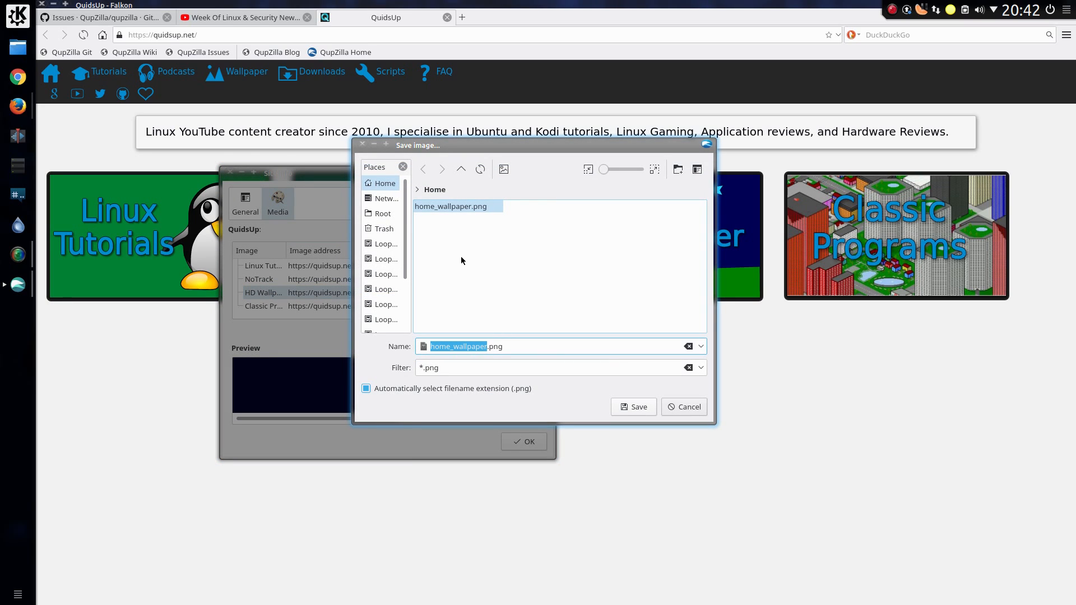
mouse_move(459, 278)
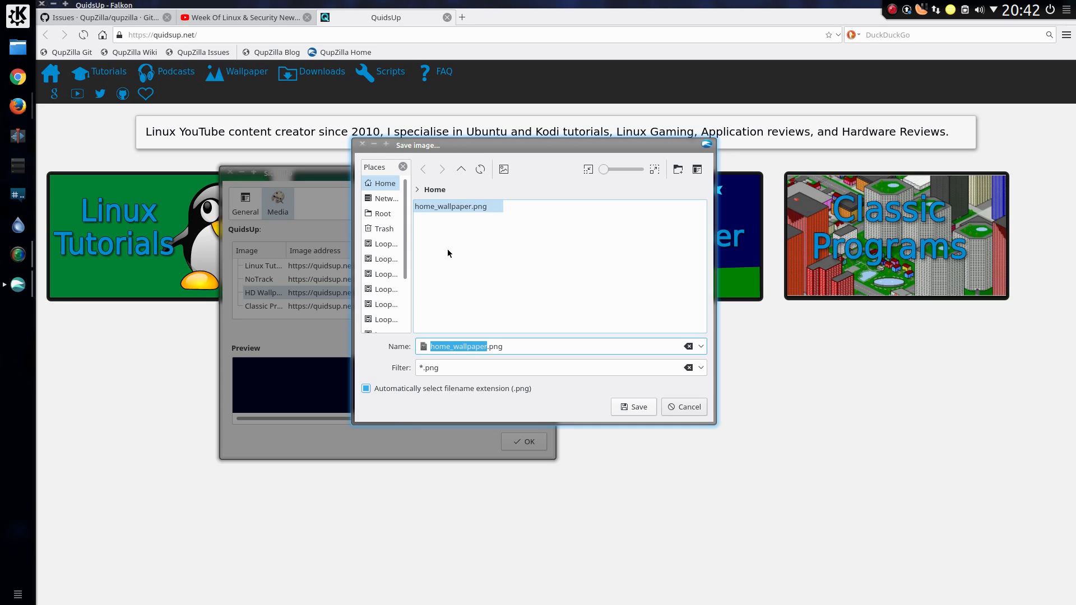
left_click(451, 205)
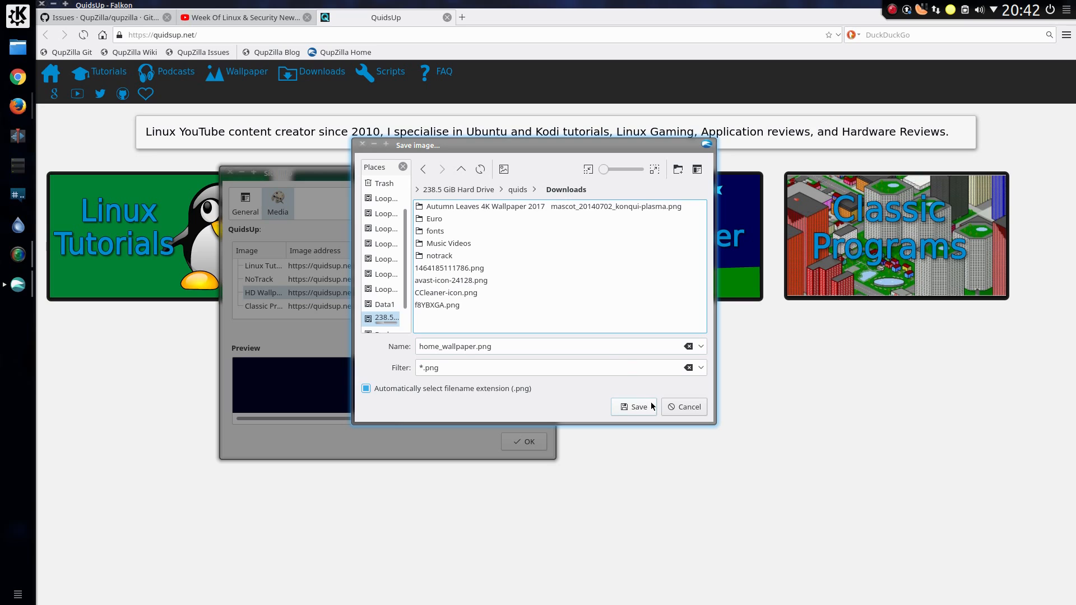
mouse_move(648, 409)
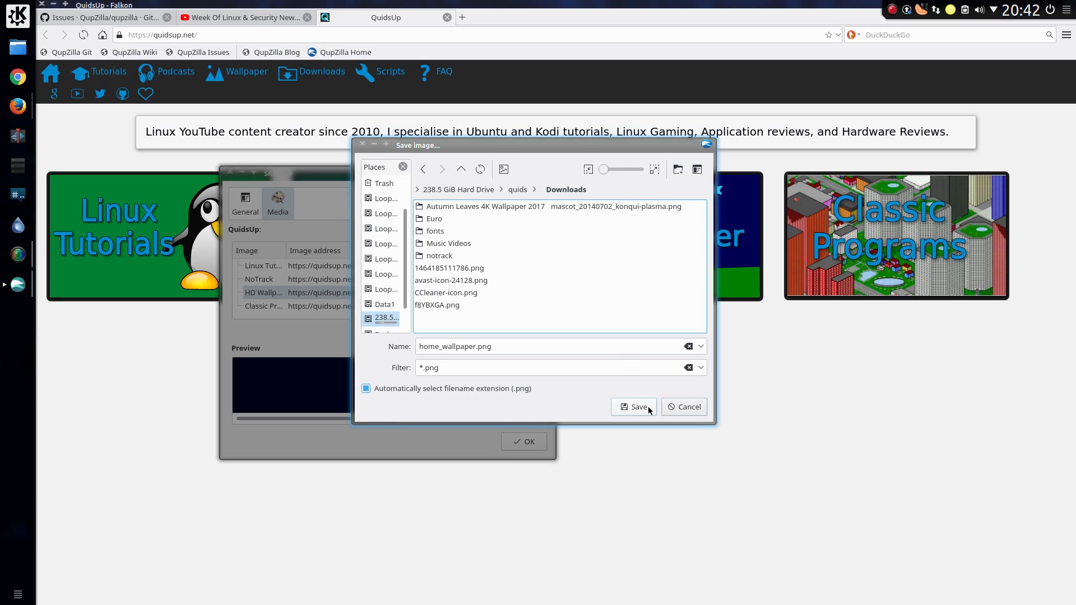
left_click(632, 406)
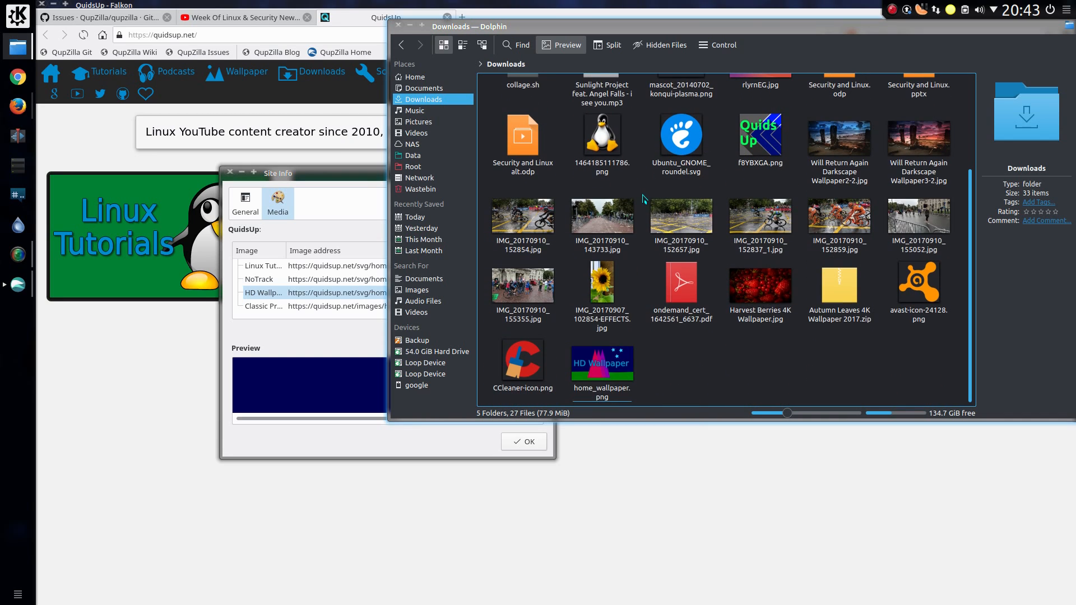
Inspect and open home_wallpaper.png (960×540 PNG) in Downloads, then close Dolphin.
left_click(600, 362)
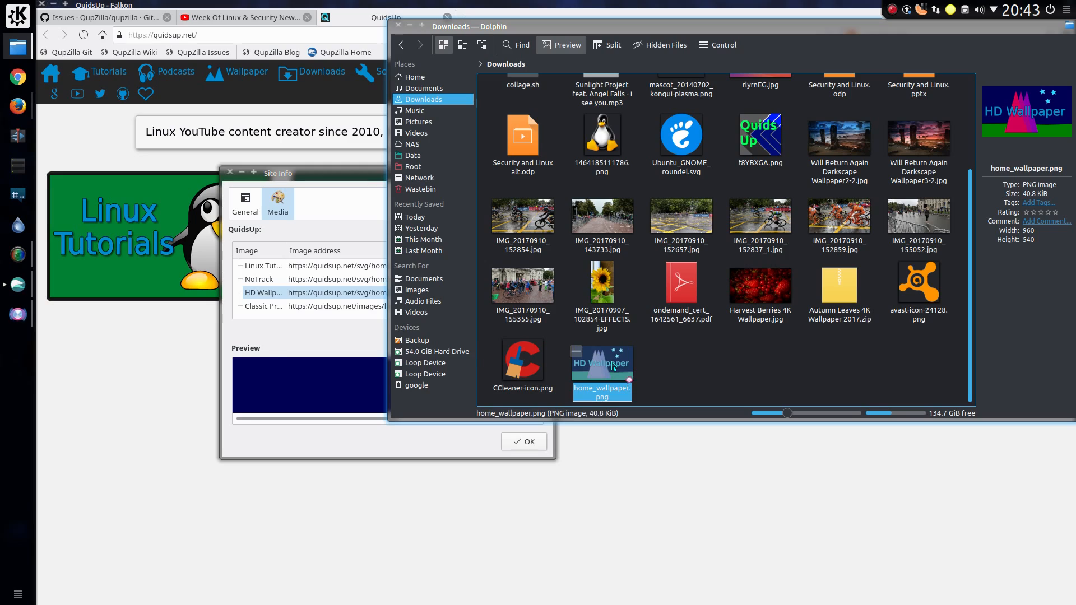
double_click(601, 367)
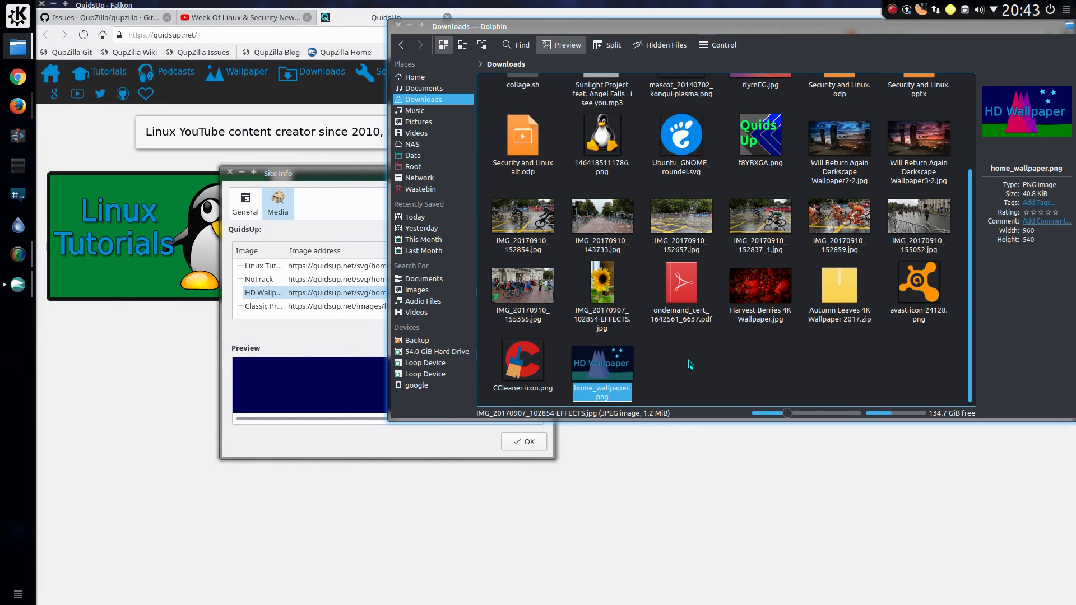
left_click(600, 373)
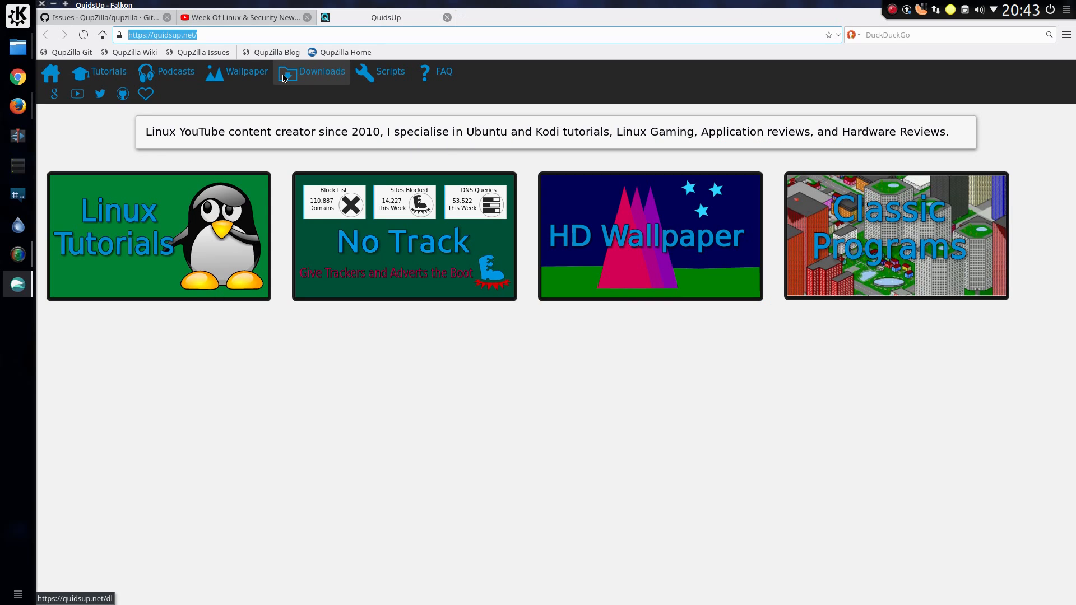
Load the Daily Mail home page and scroll down its headlines.
type("dailymail&t=falkon&ia=web")
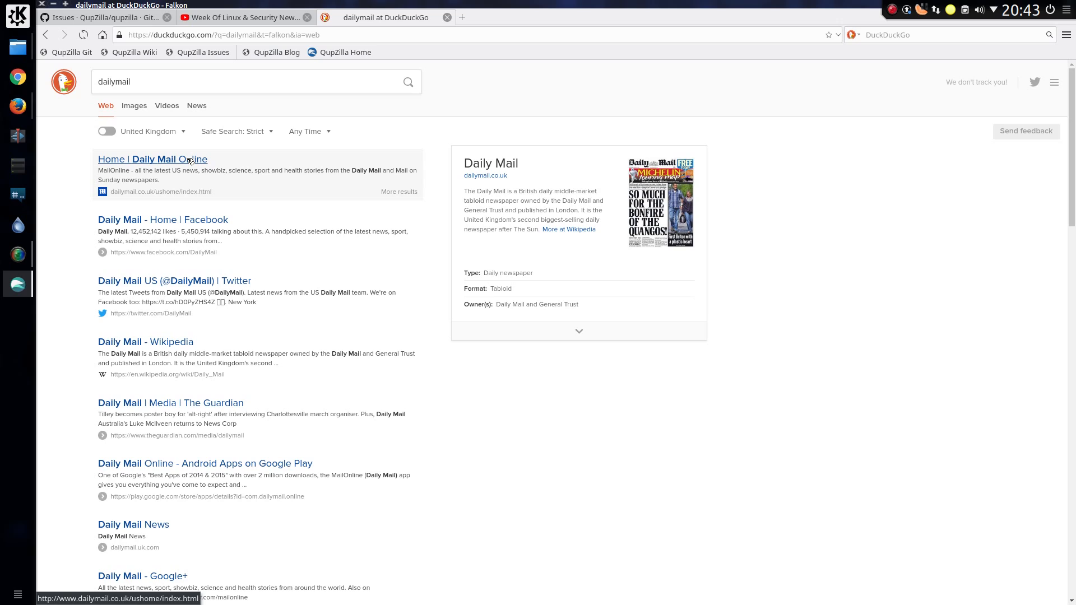
left_click(152, 158)
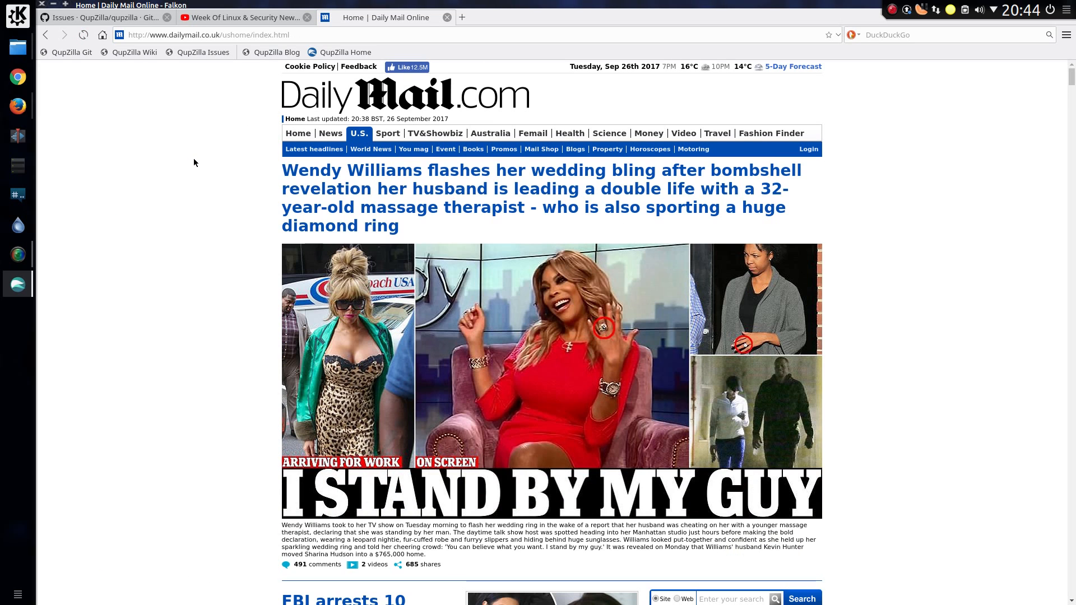
scroll("down", 3)
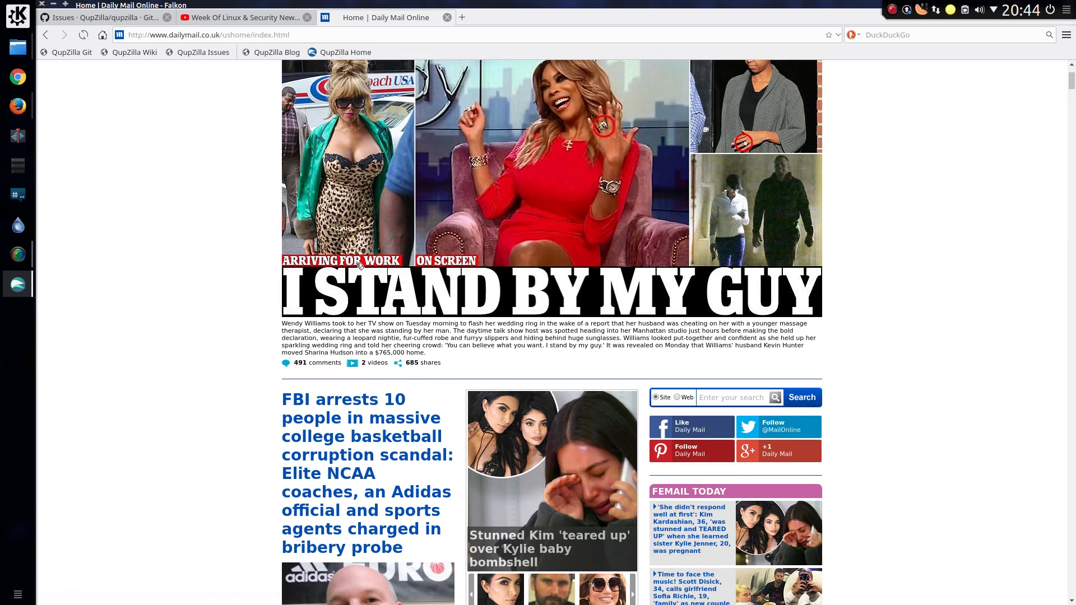
scroll("down", 3)
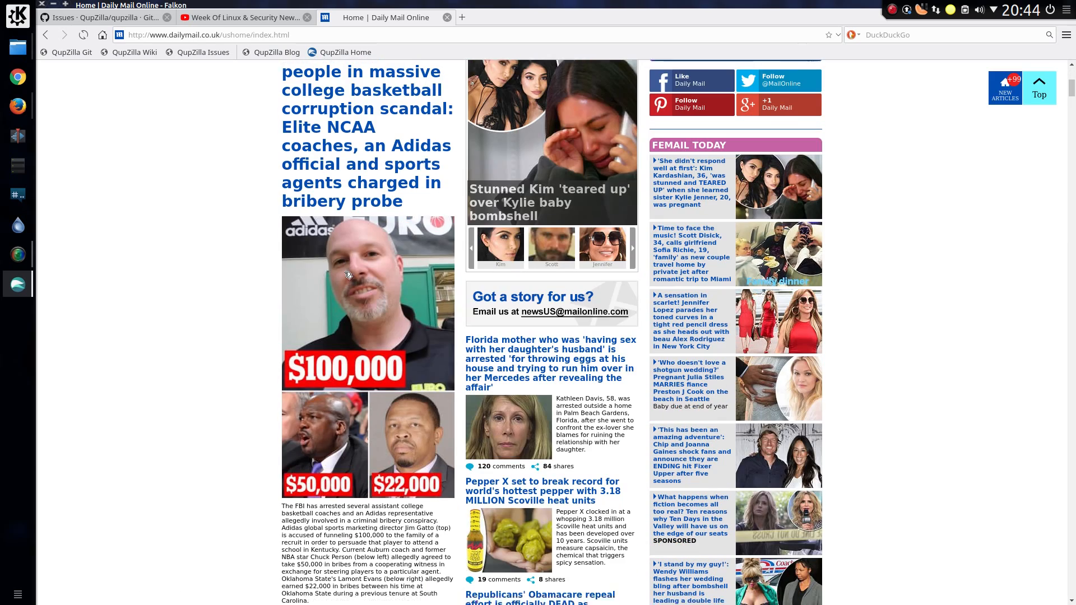
scroll("down", 3)
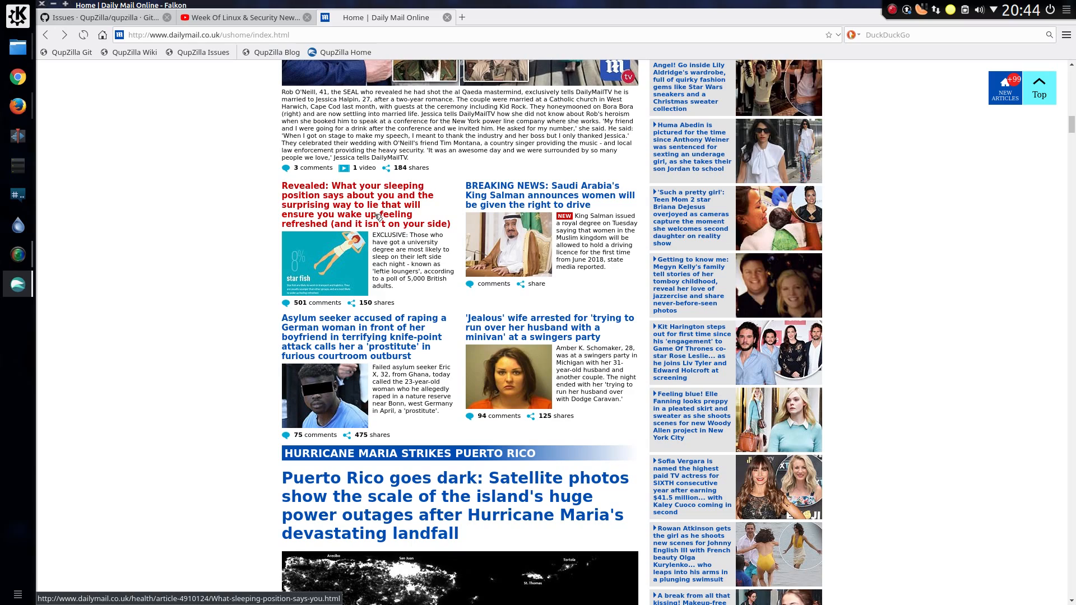
Open the sleeping-position article and scroll down to its reader comments.
left_click(357, 199)
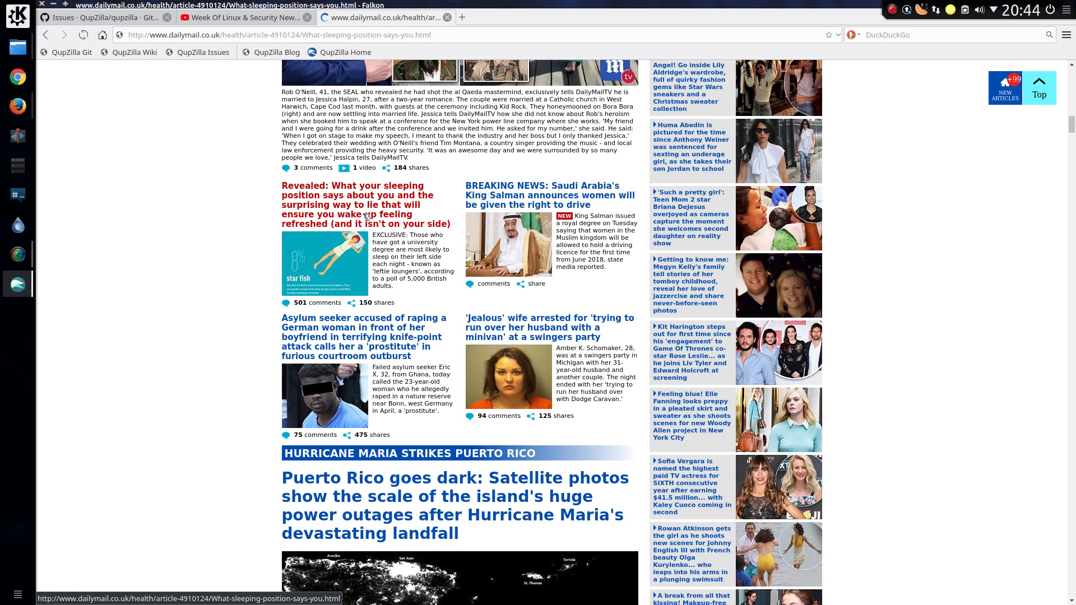
left_click(358, 199)
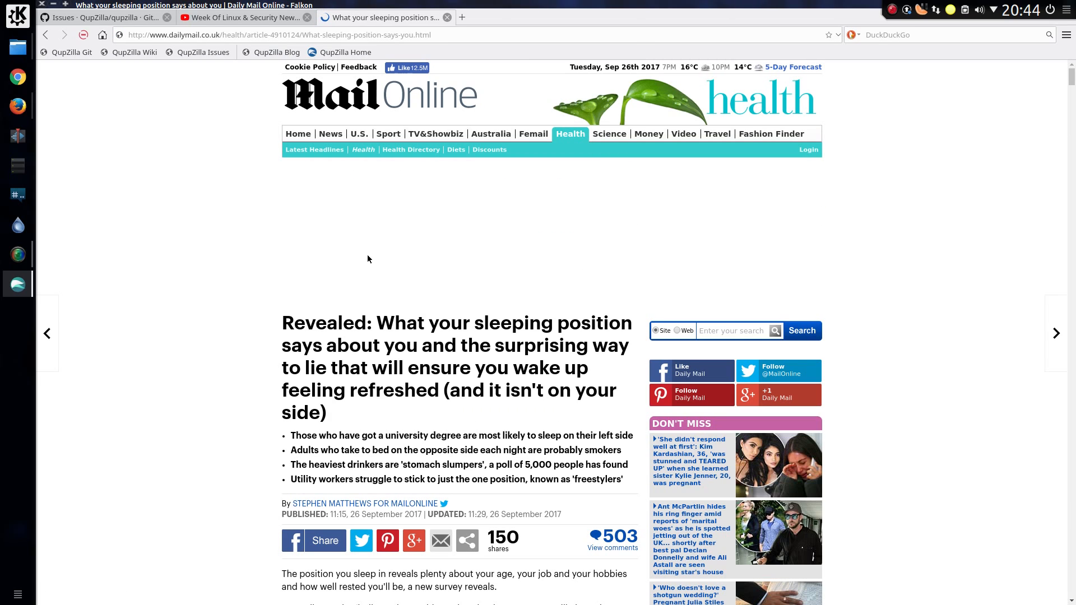
scroll("down", 3)
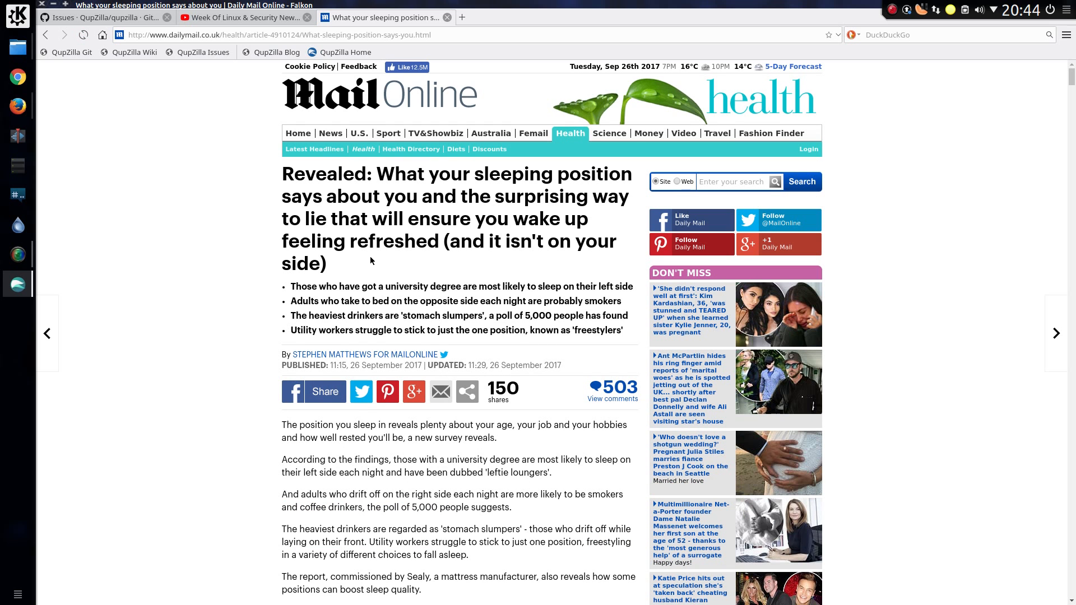
scroll("down", 3)
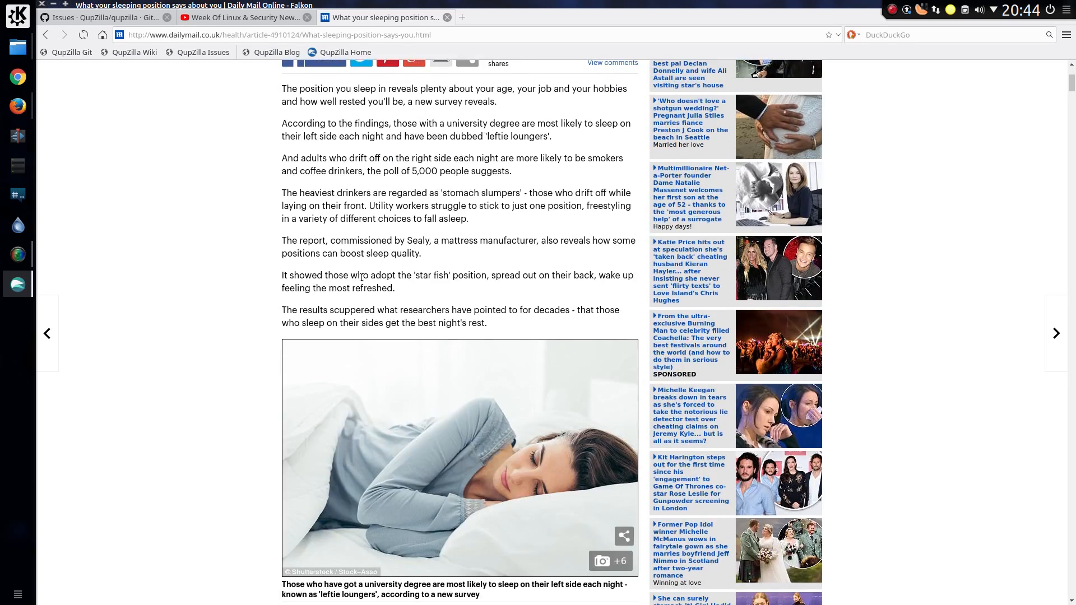
scroll("down", 3)
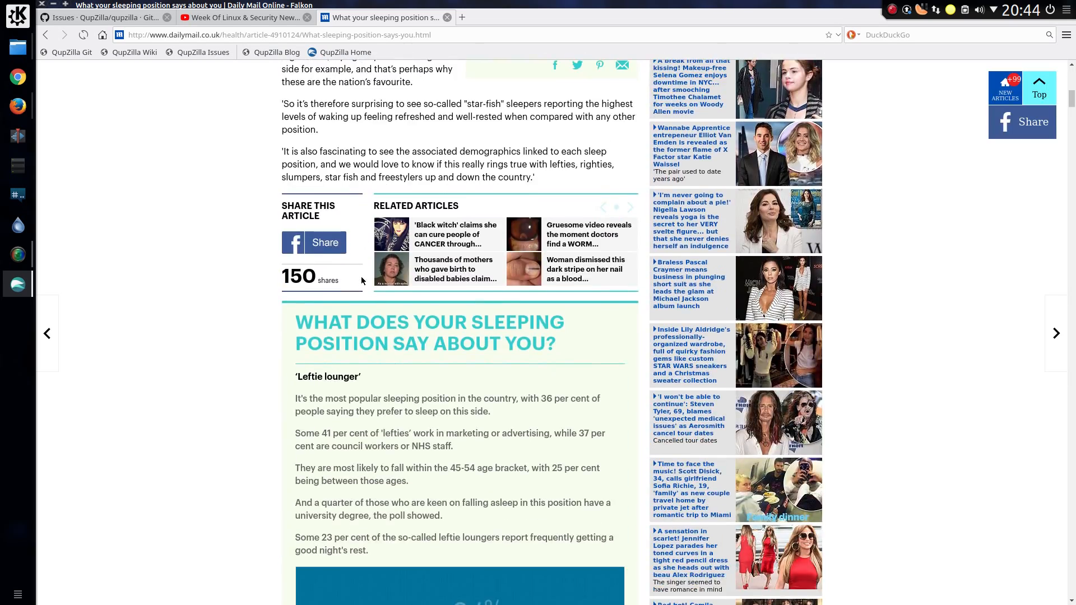
scroll("down", 3)
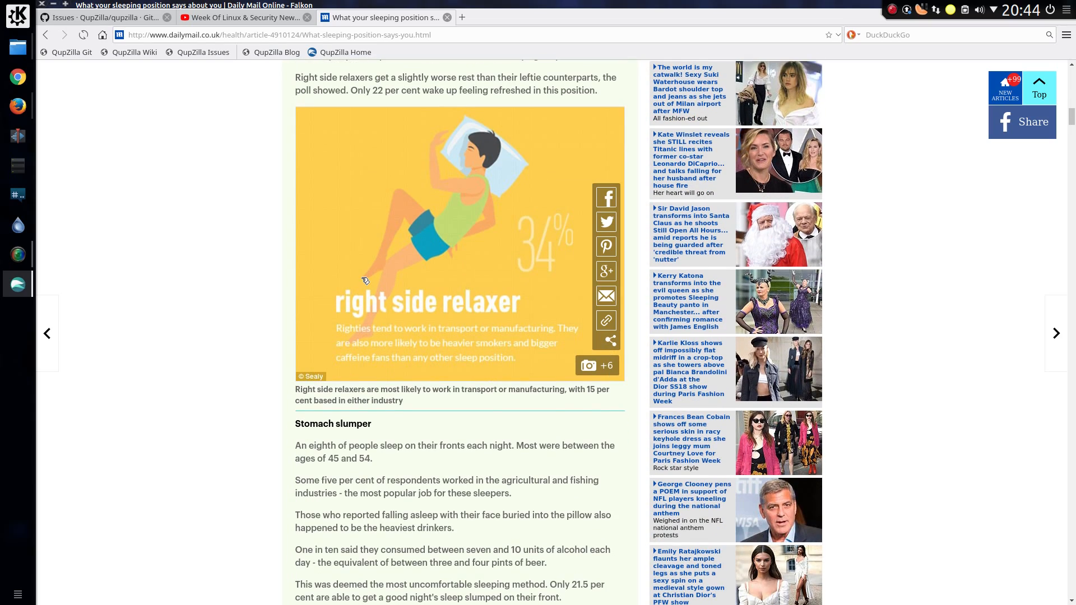
scroll("down", 3)
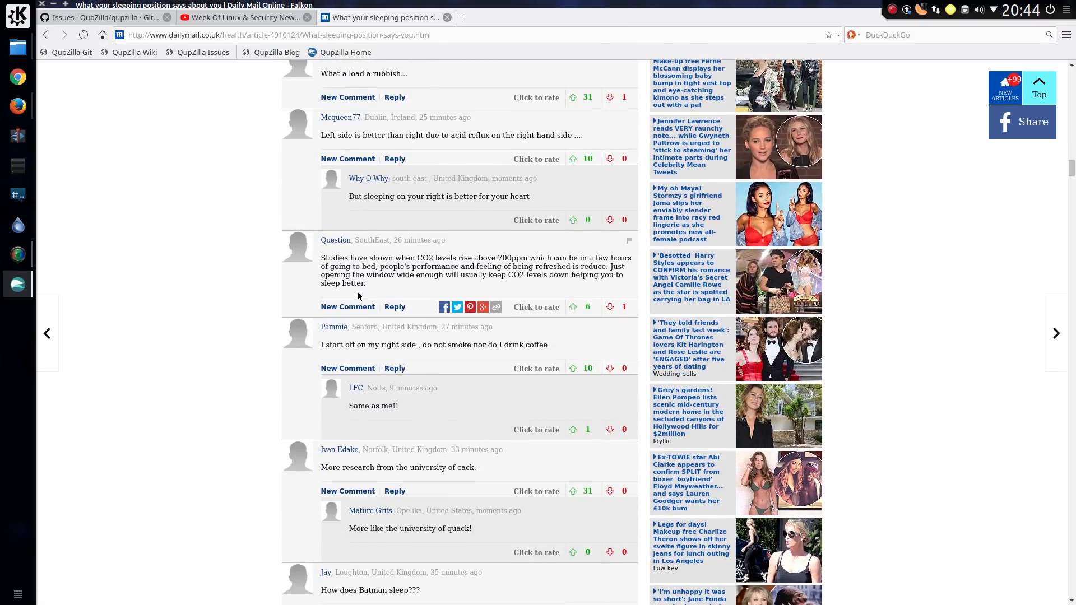
mouse_move(213, 168)
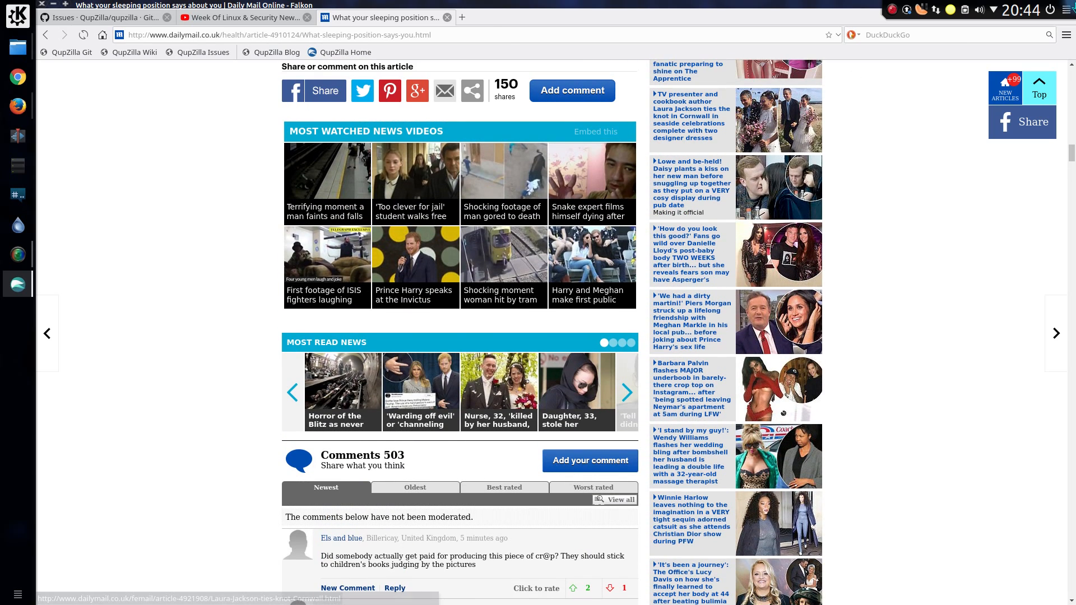
Open the Cookies Manager from Falkon's main menu Tools section.
left_click(1066, 34)
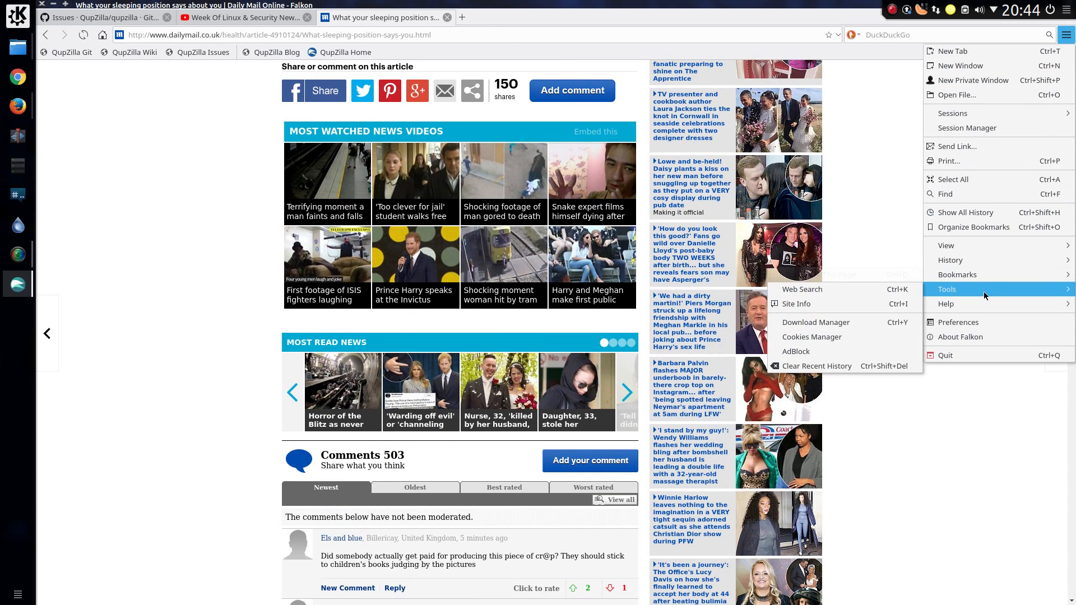
left_click(811, 337)
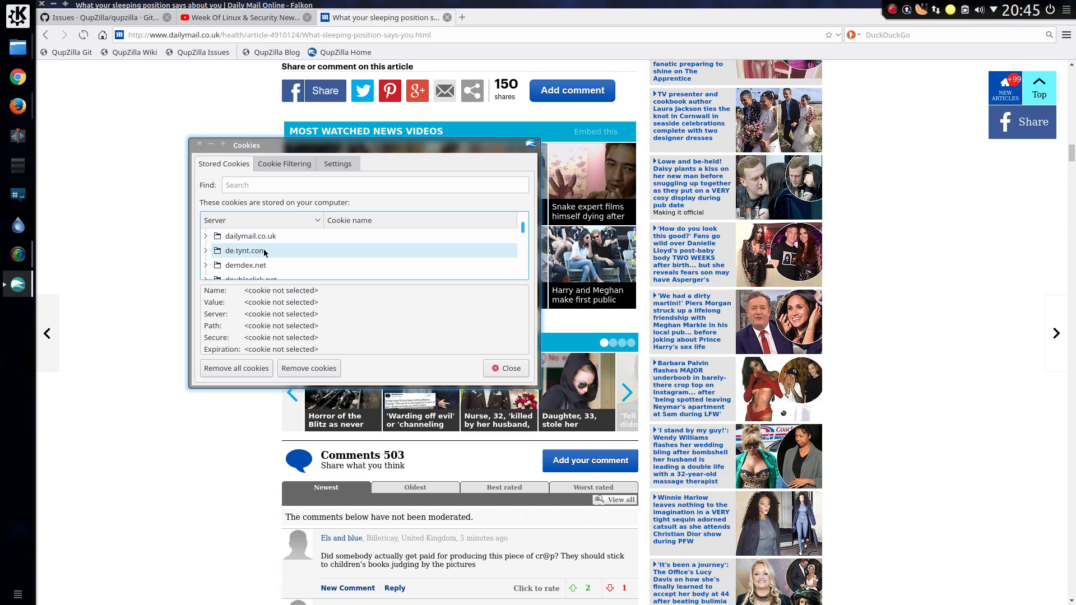
scroll("down", 3)
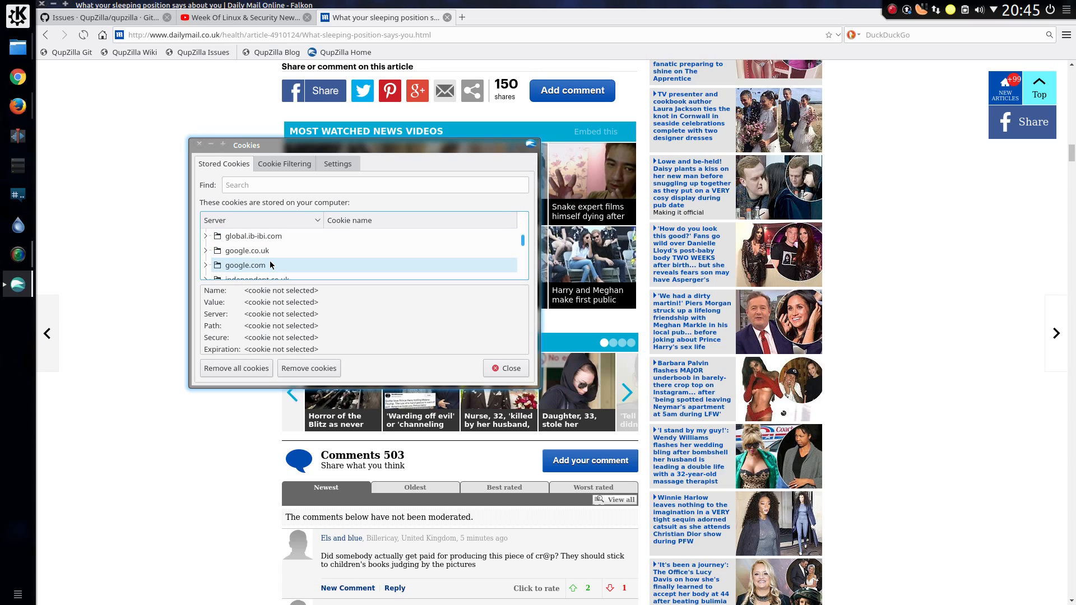
scroll("down", 3)
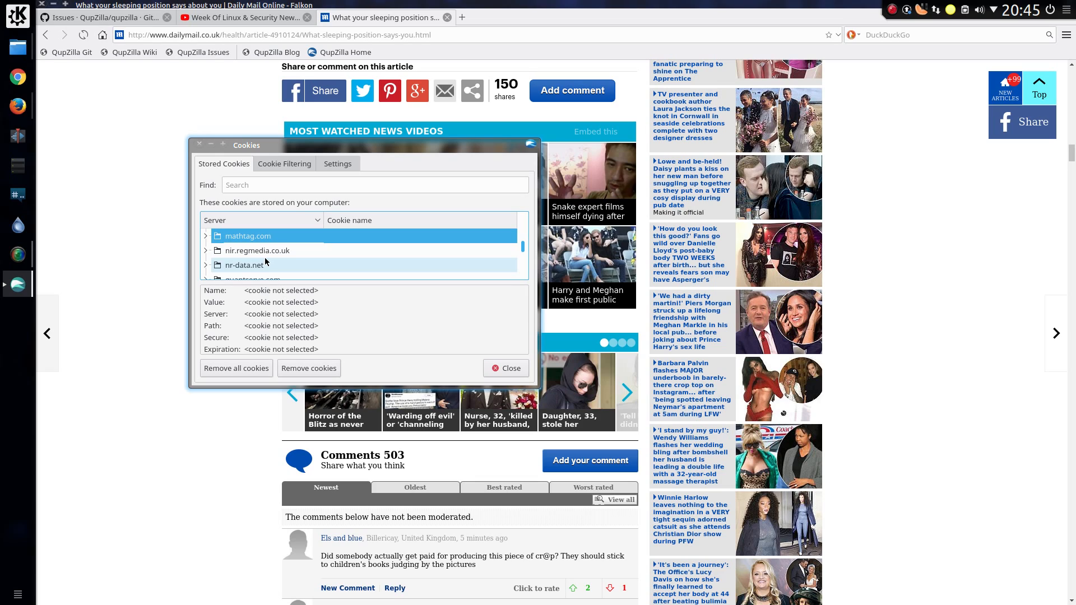
Remove all stored cookies, confirm, and scroll through the cookie domain list.
left_click(336, 163)
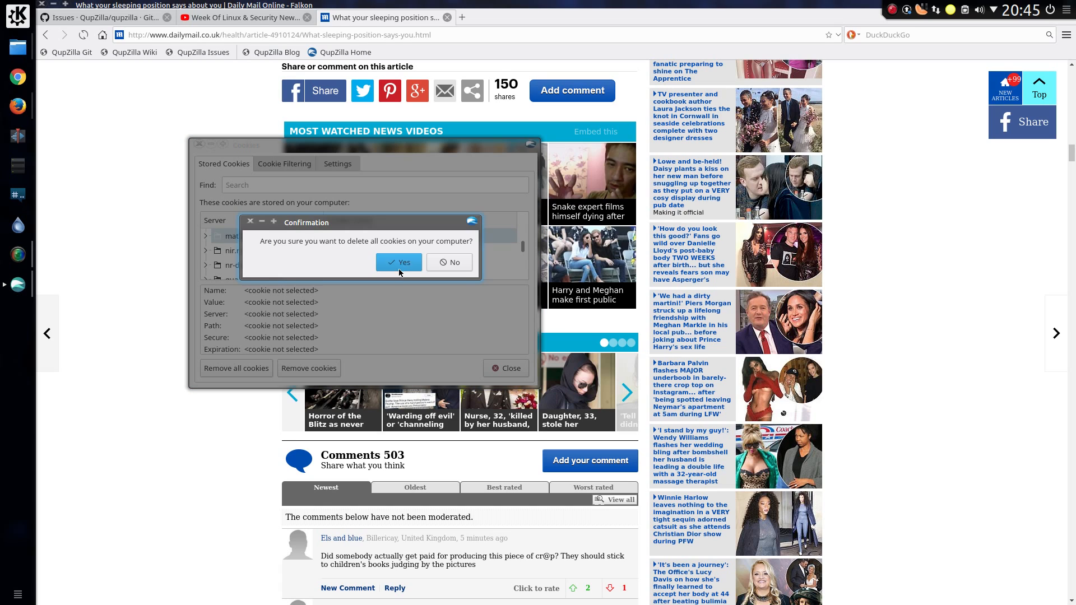
left_click(399, 262)
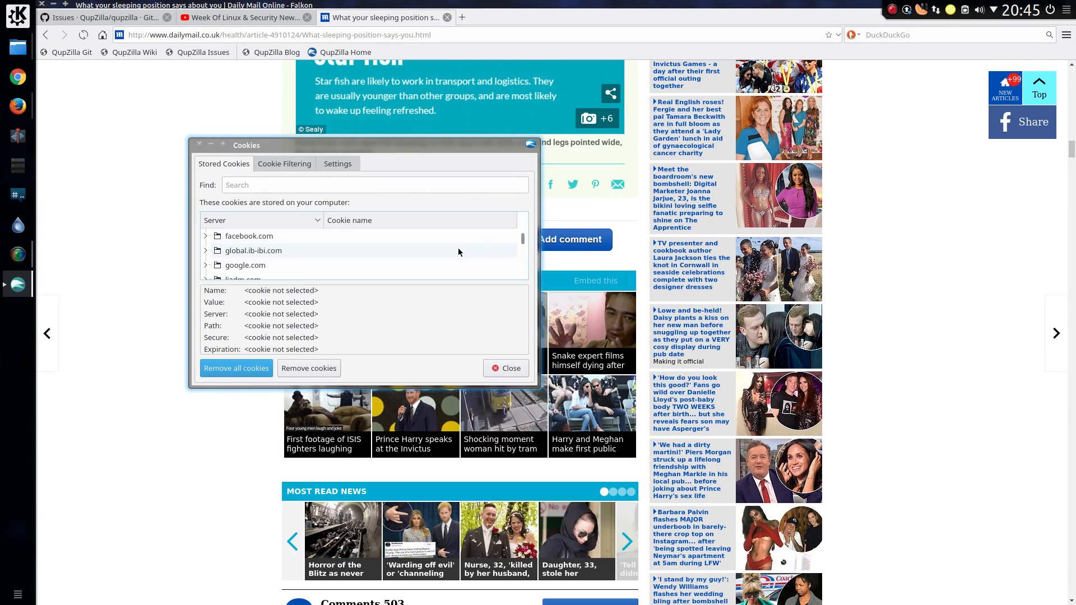
scroll("down", 3)
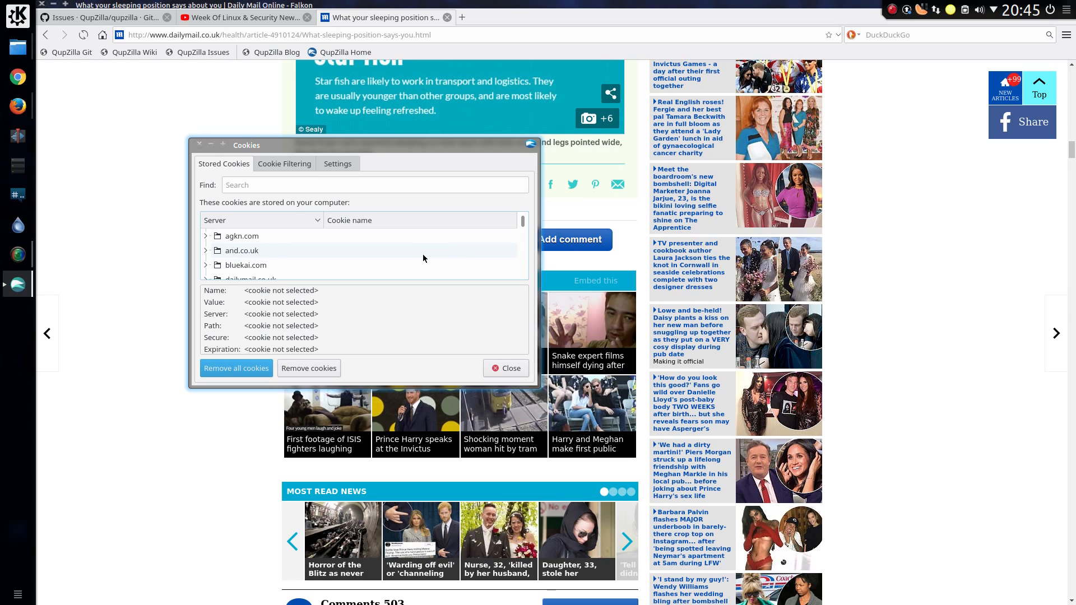
mouse_move(290, 250)
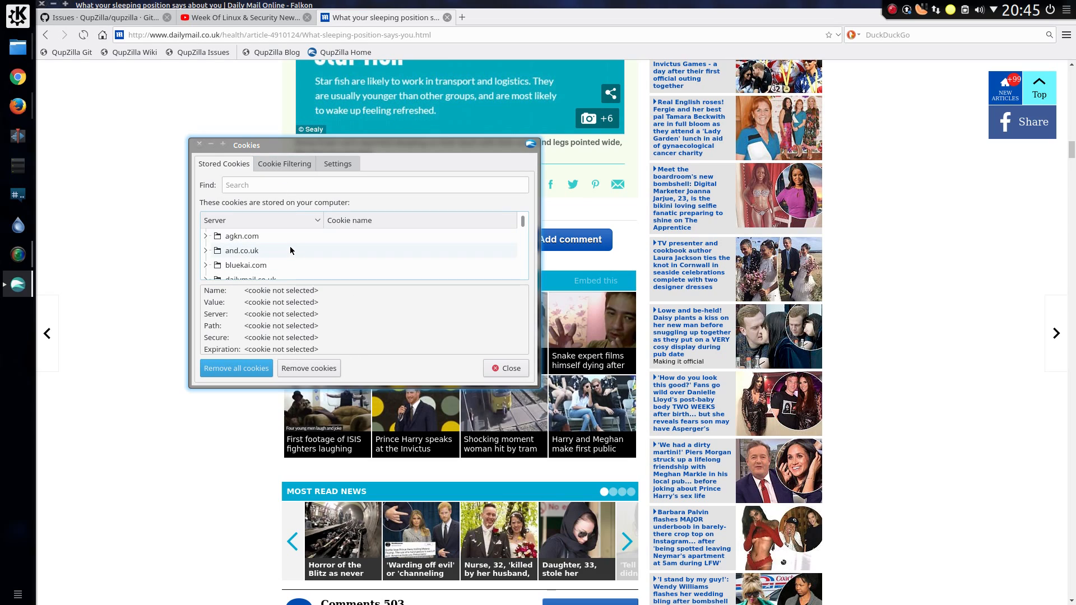
scroll("down", 3)
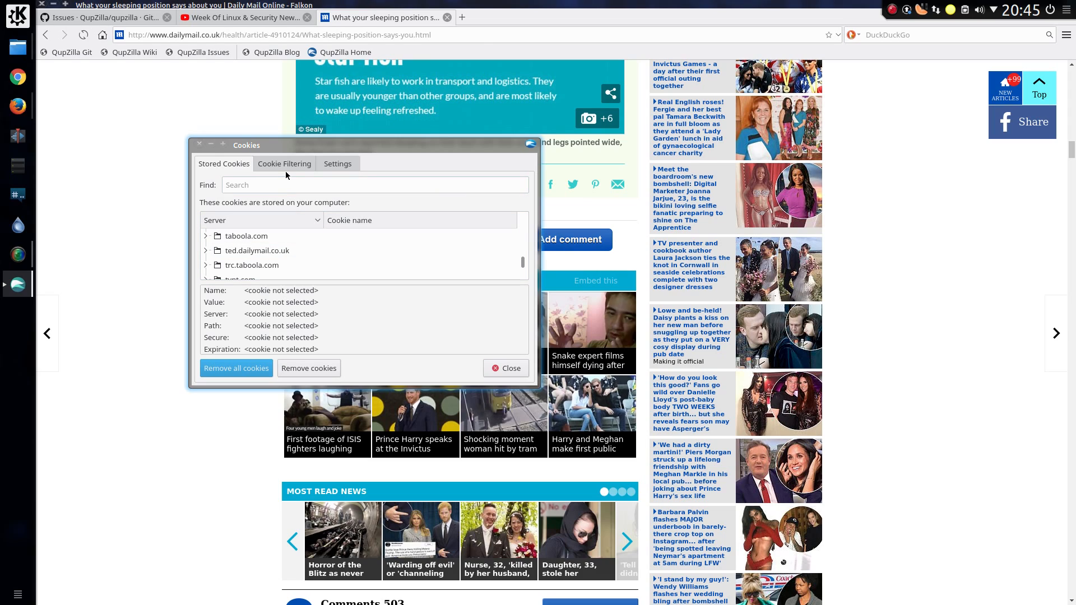
Check the cookie whitelist and blacklist, then close the Cookies dialog.
left_click(284, 163)
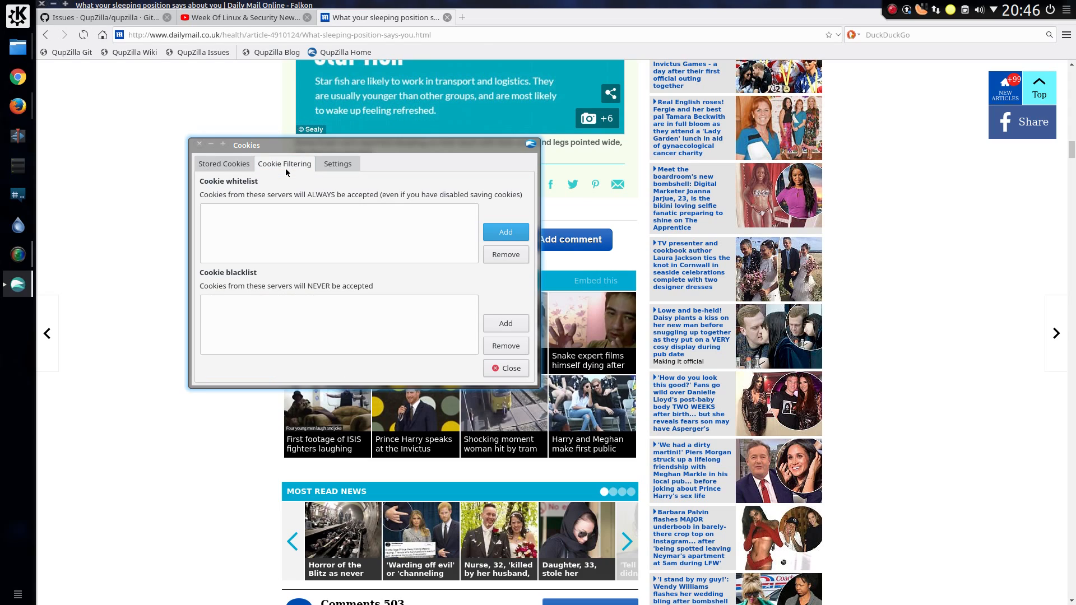
left_click(337, 163)
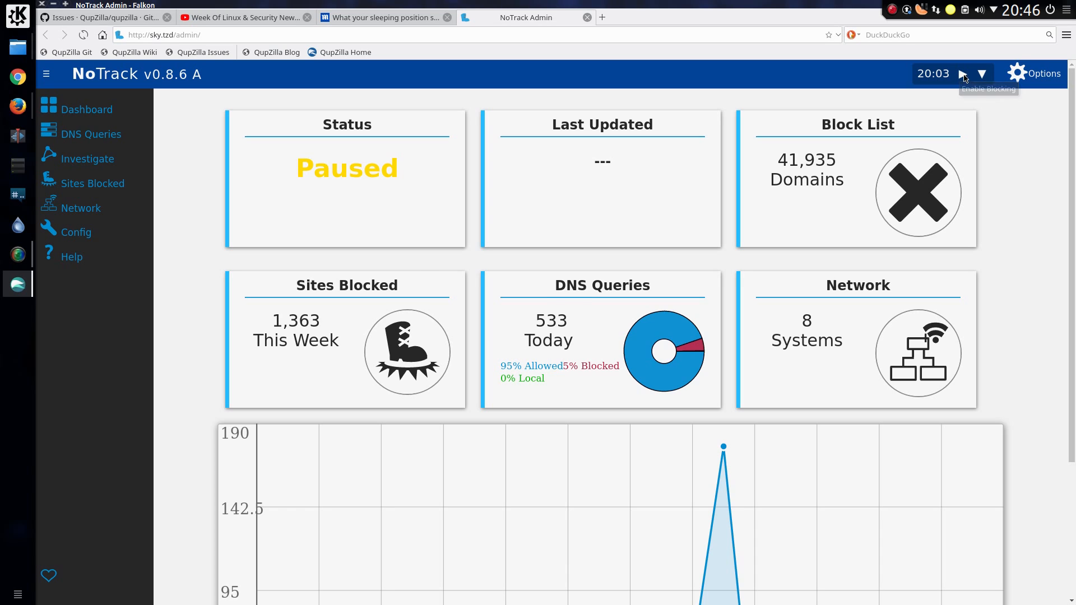
Re-enable NoTrack blocking, remove all cookies again, and review the newly stored cookie domains.
left_click(964, 74)
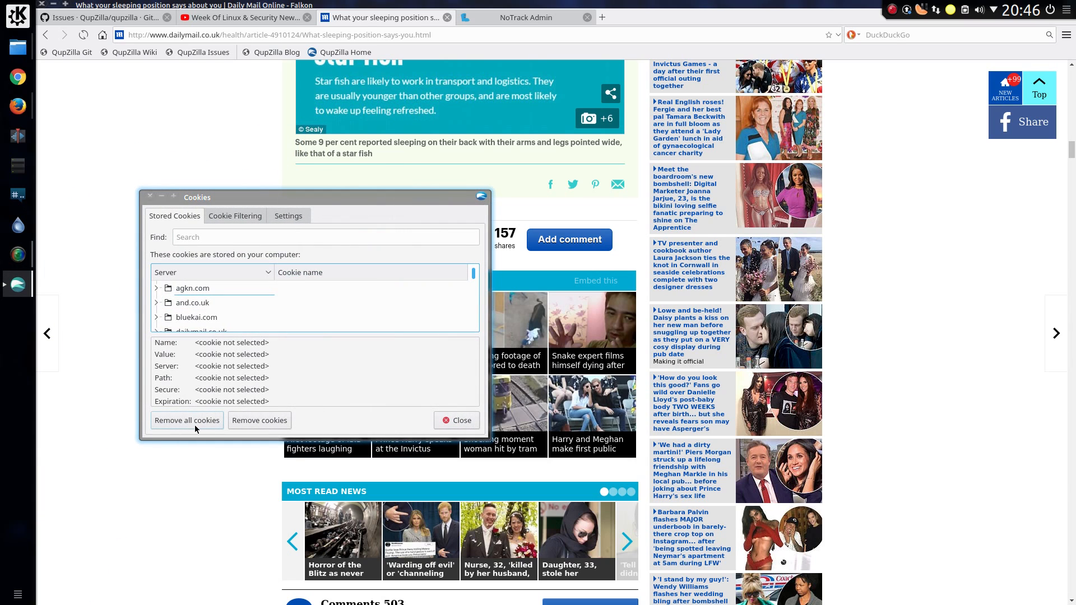
left_click(186, 420)
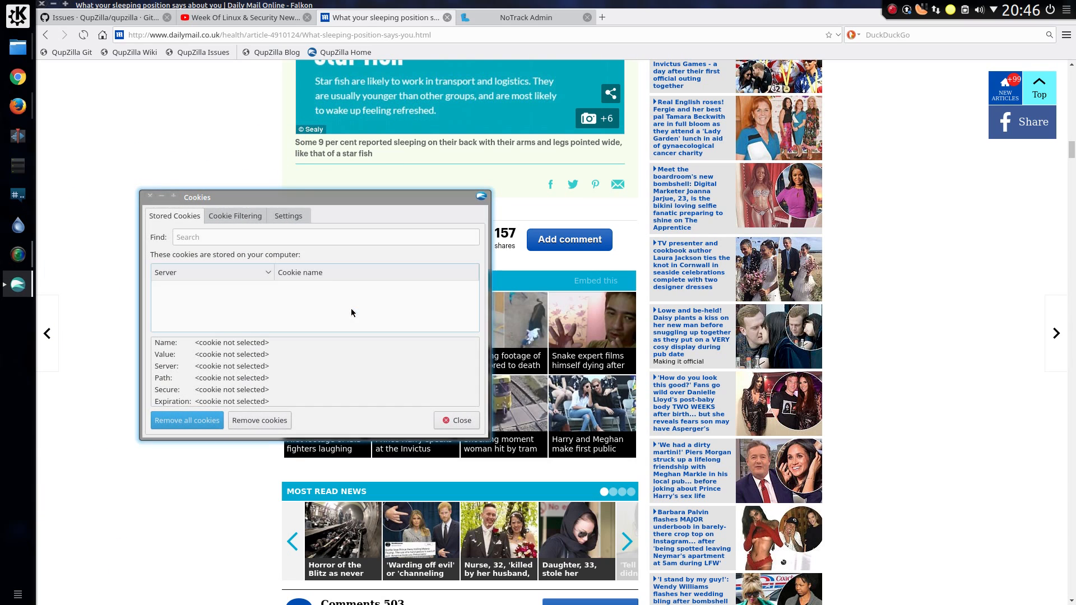
left_click(456, 420)
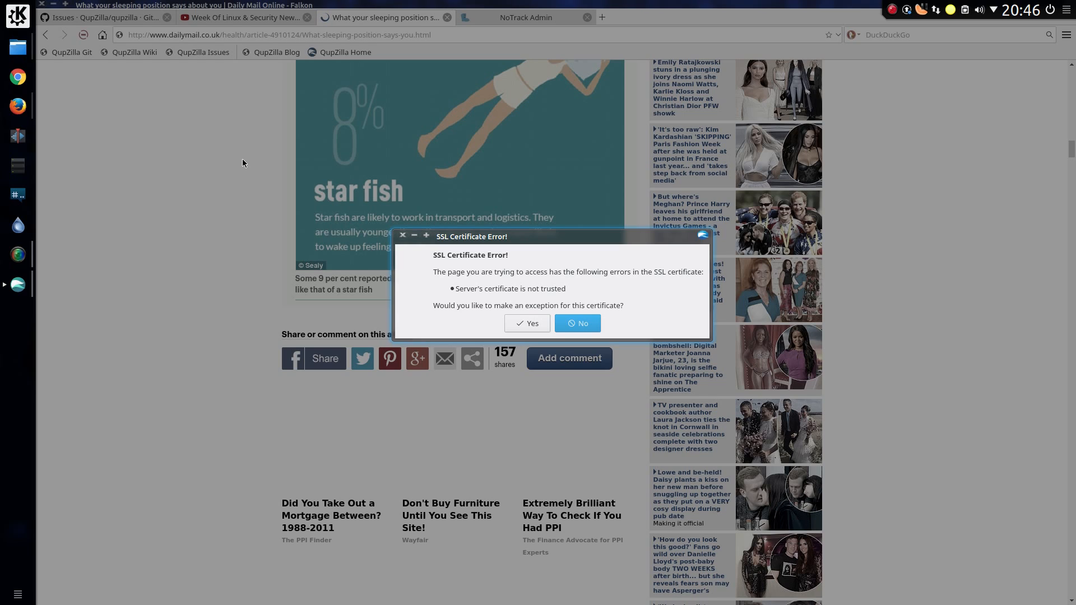
mouse_move(241, 171)
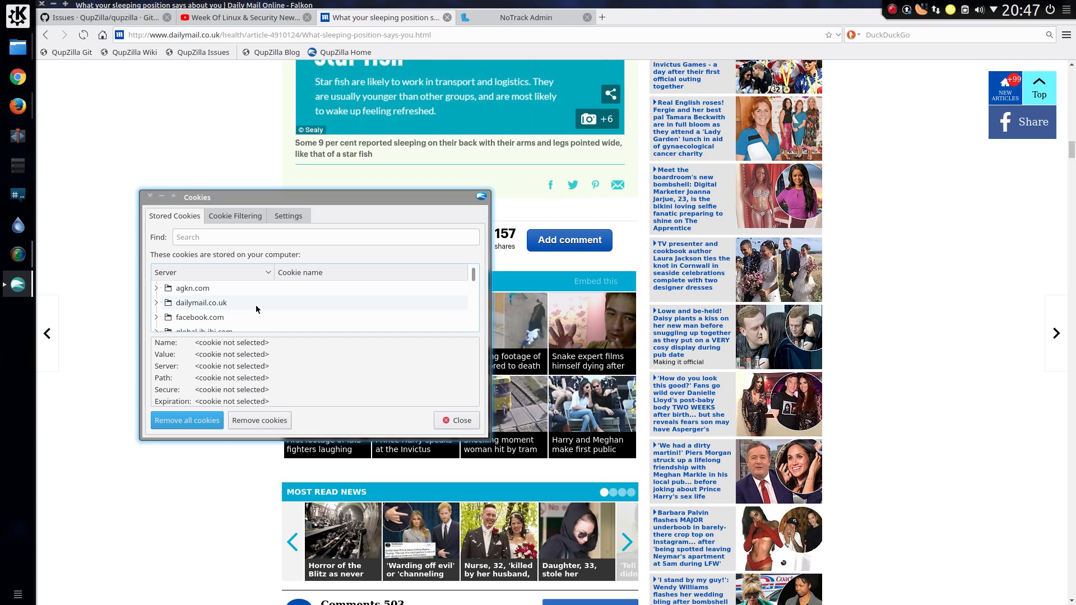
scroll("down", 3)
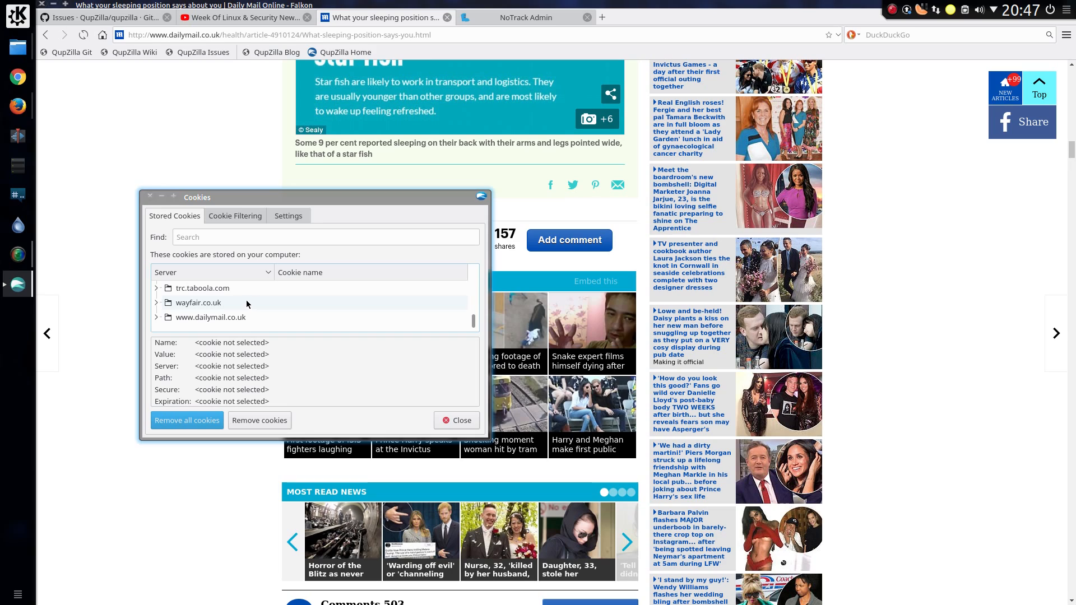
mouse_move(248, 300)
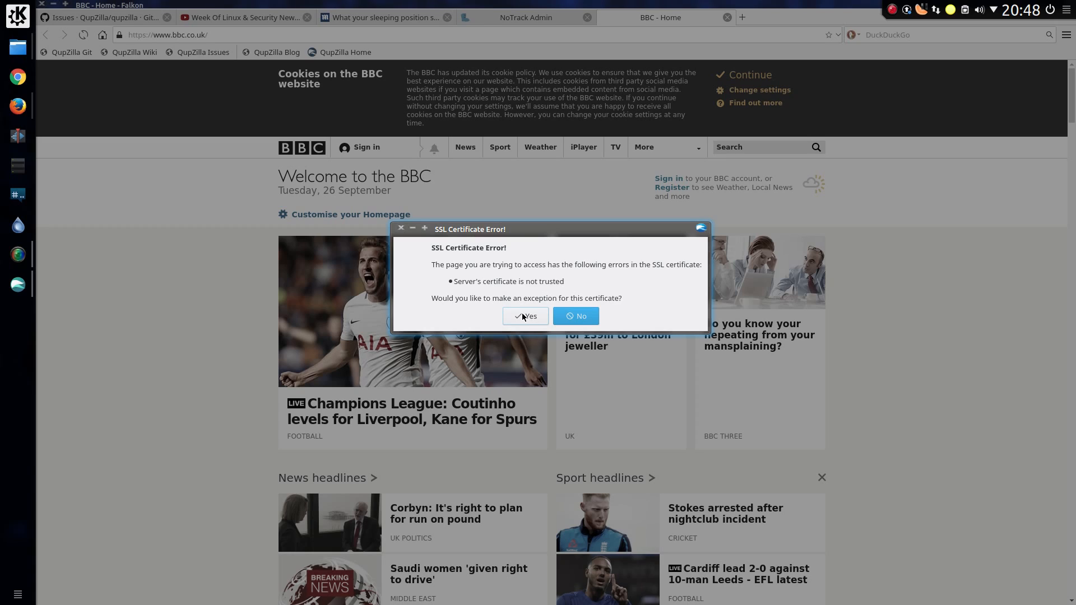
mouse_move(511, 287)
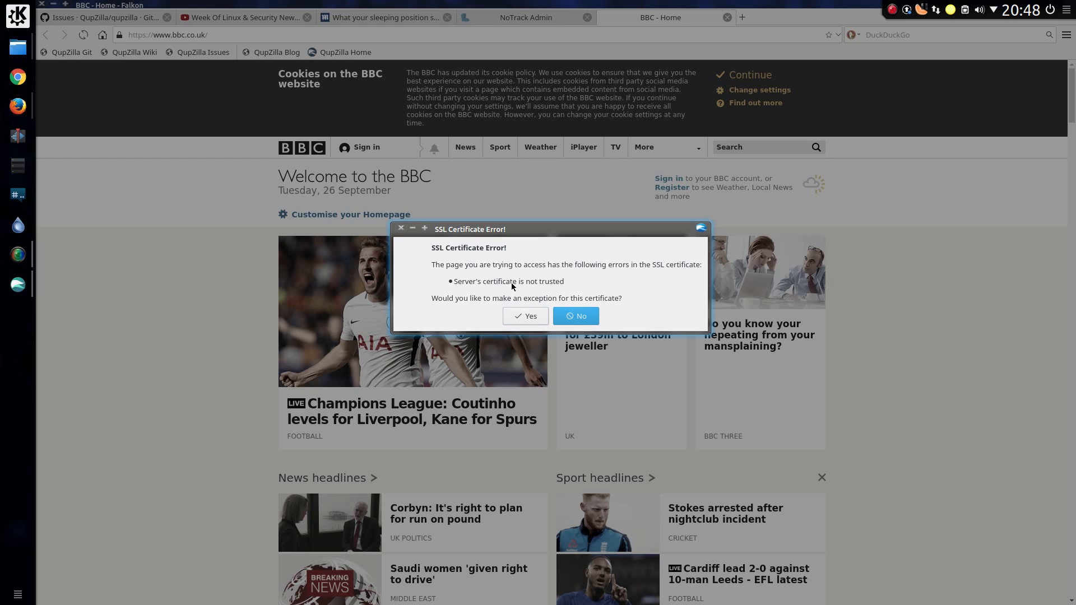
mouse_move(525, 316)
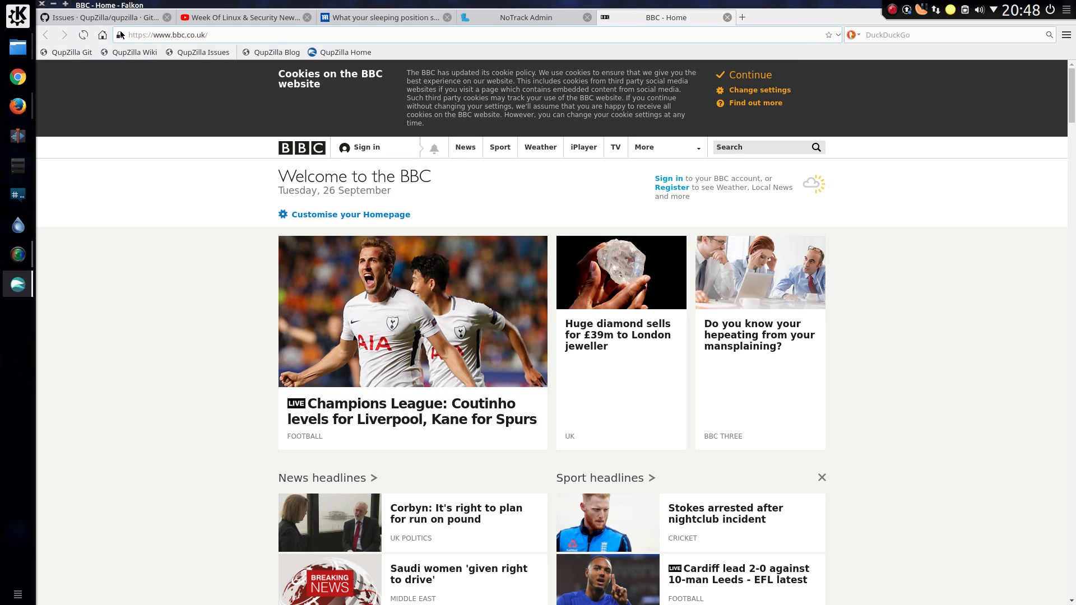
View the BBC site's connection security info from the padlock, then open More details.
left_click(122, 35)
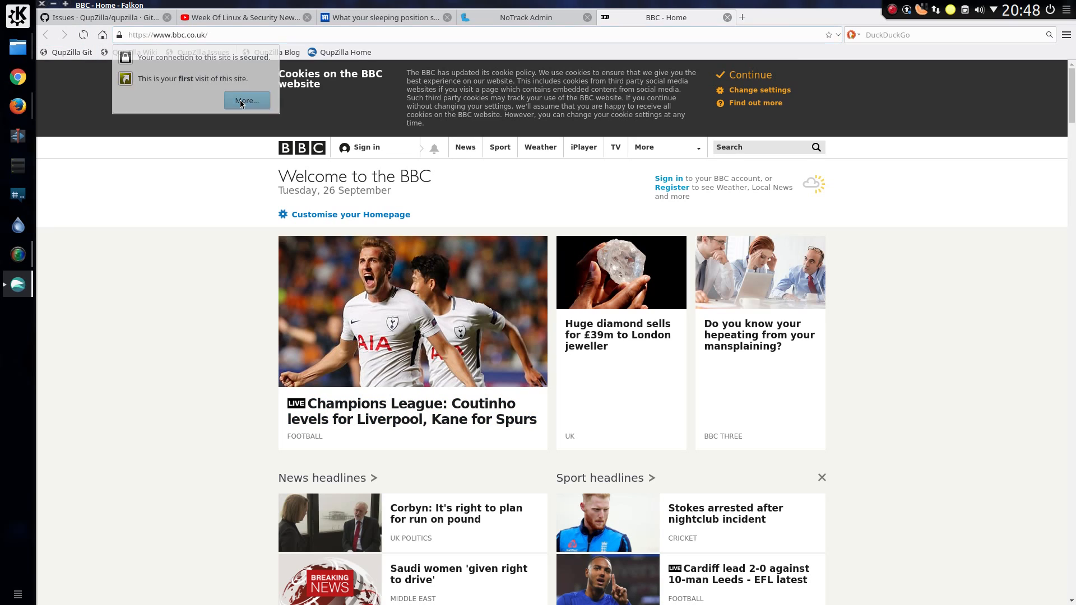
left_click(247, 101)
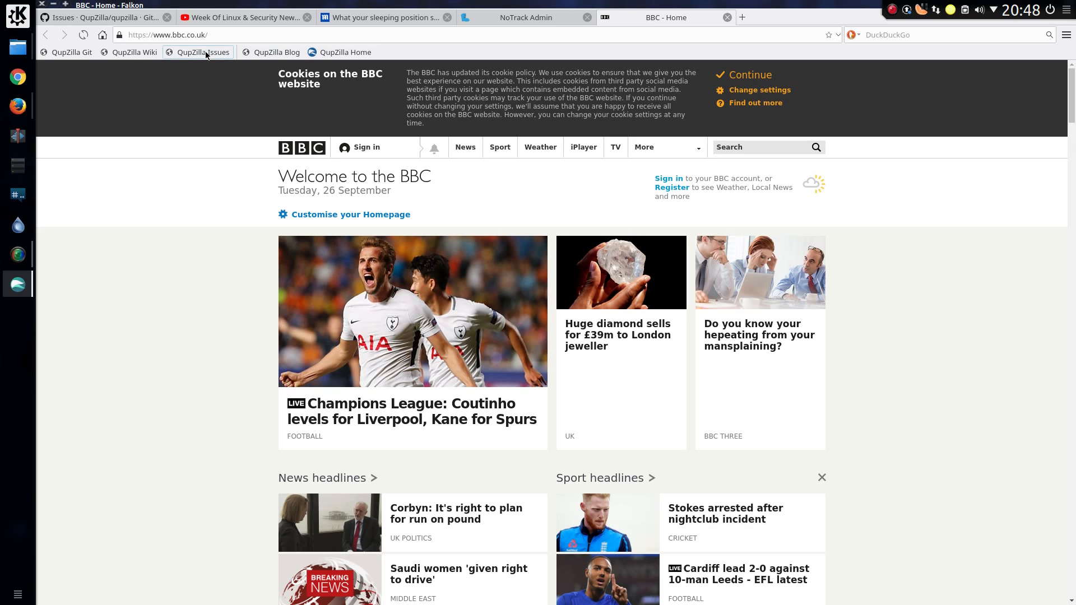
mouse_move(205, 52)
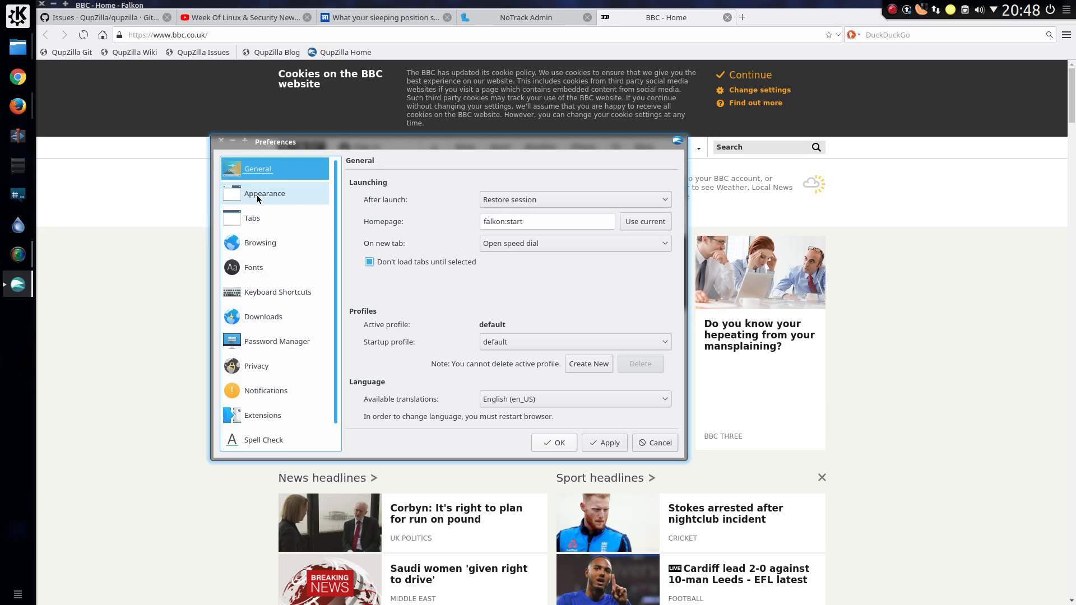
Browse the Appearance, Tabs and Browsing preferences, trying the animated scrolling option.
left_click(264, 193)
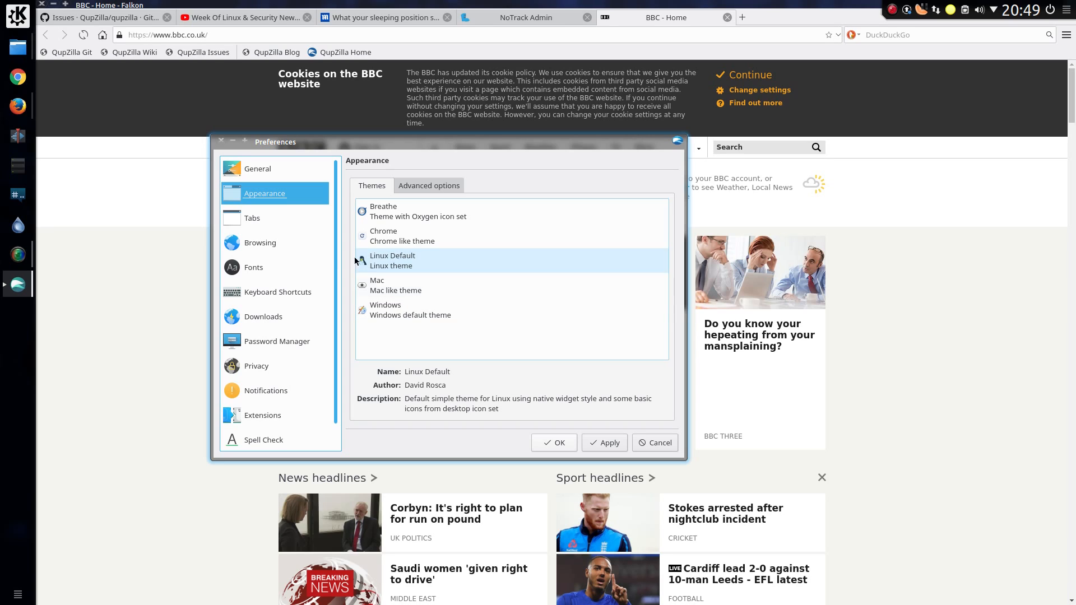
left_click(251, 217)
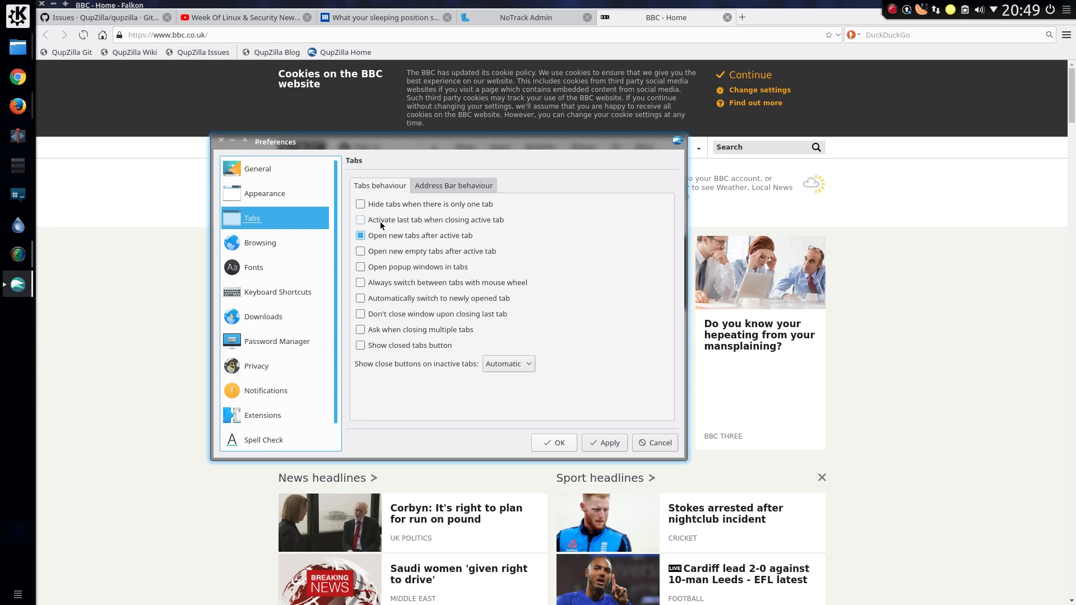
left_click(260, 242)
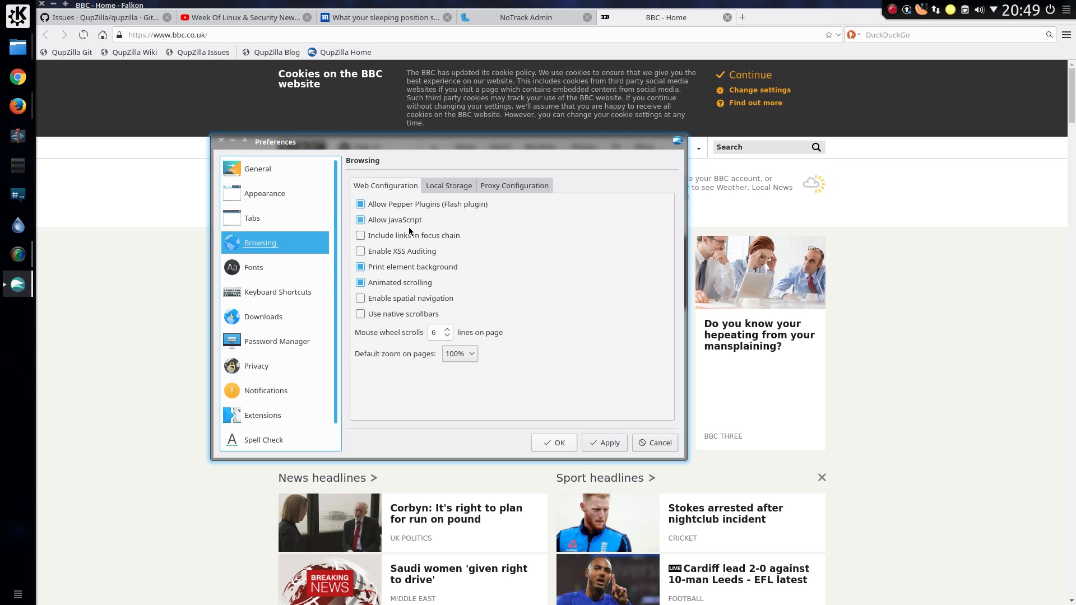
left_click(359, 282)
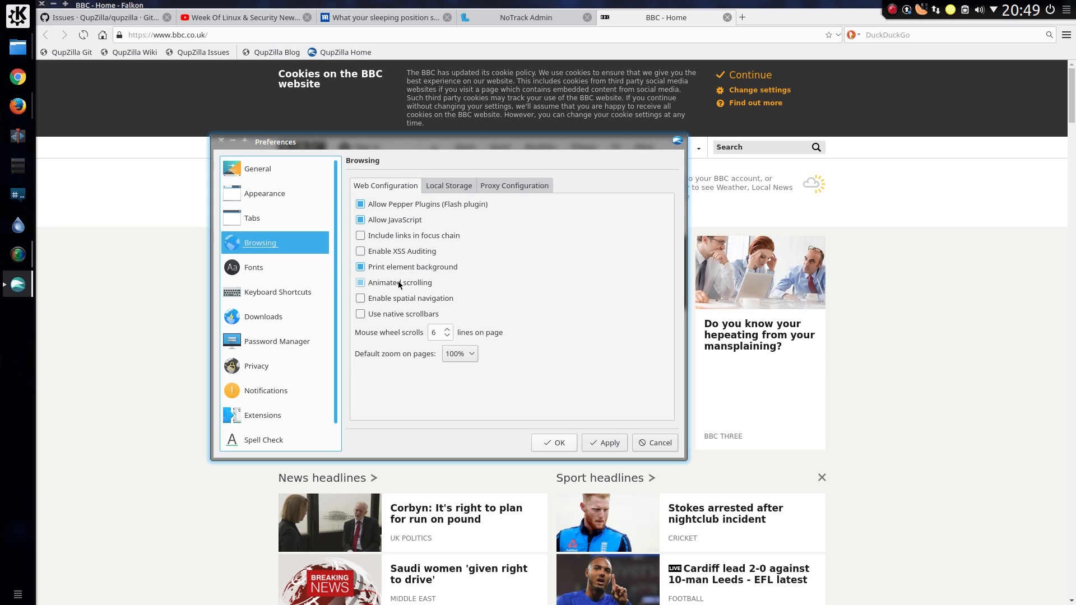
View the Fonts, Keyboard Shortcuts, Downloads, Password Manager and Privacy preference pages.
left_click(253, 267)
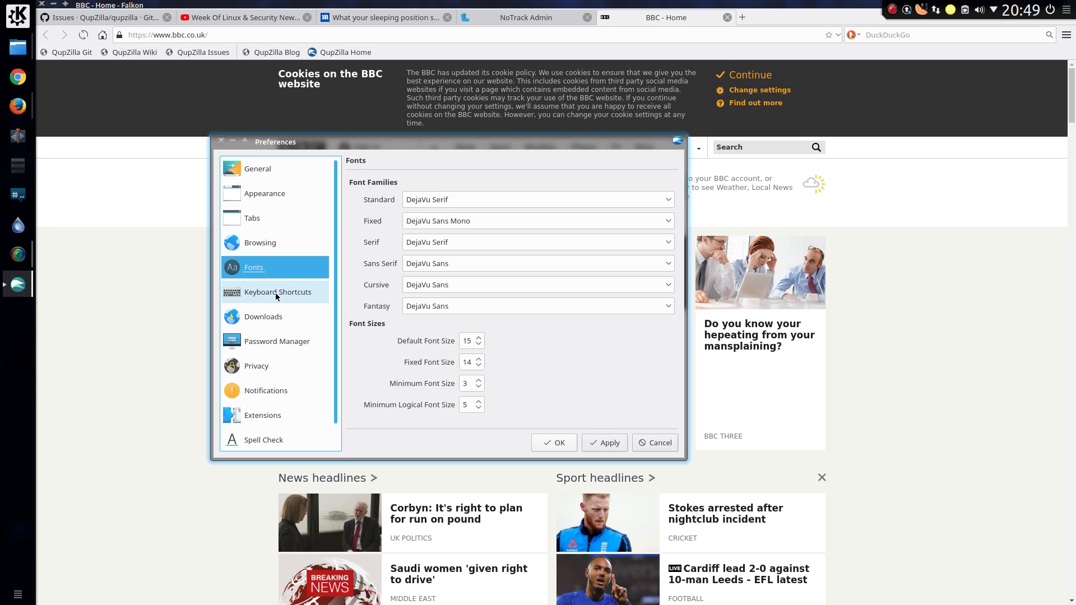
left_click(277, 291)
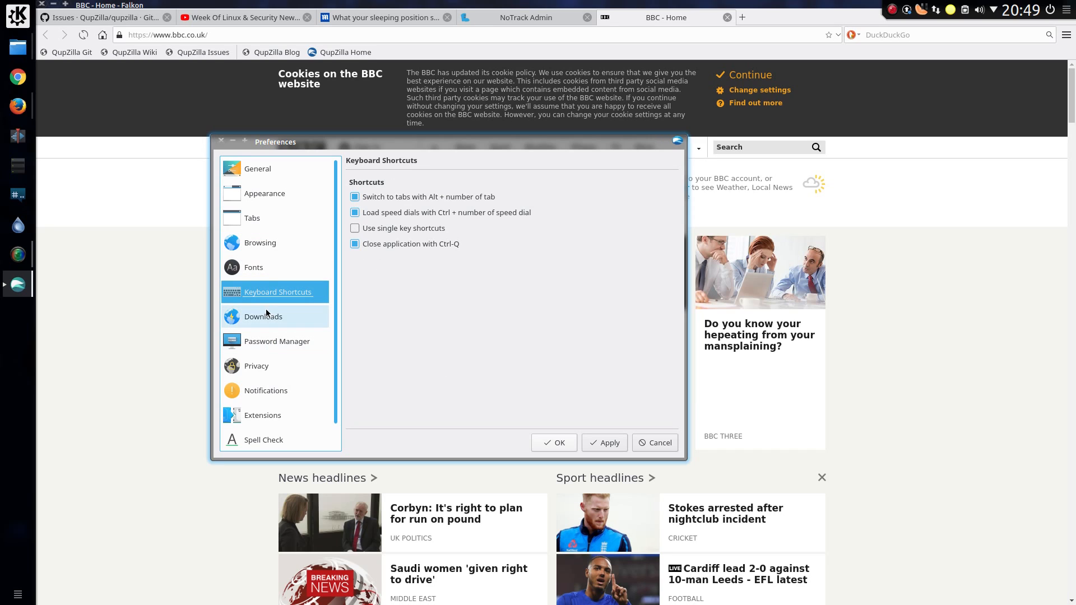
left_click(263, 317)
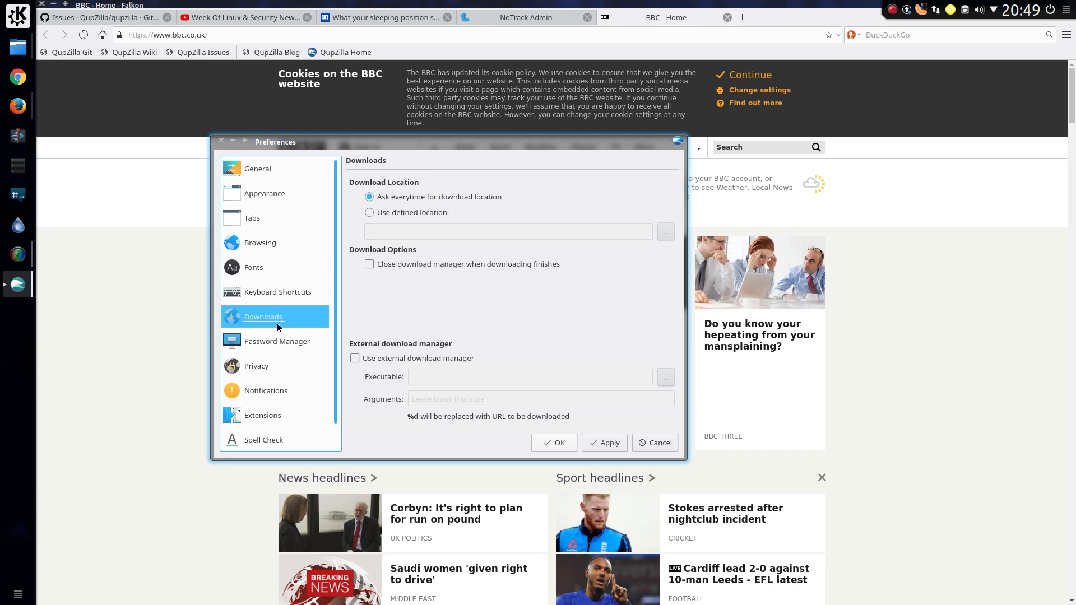
left_click(276, 341)
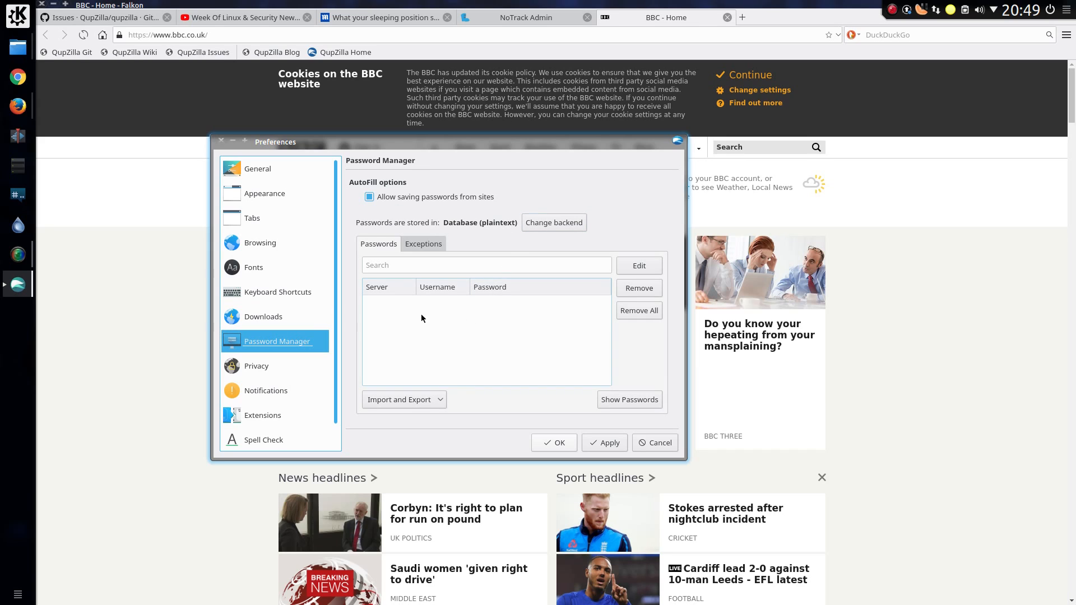
left_click(256, 366)
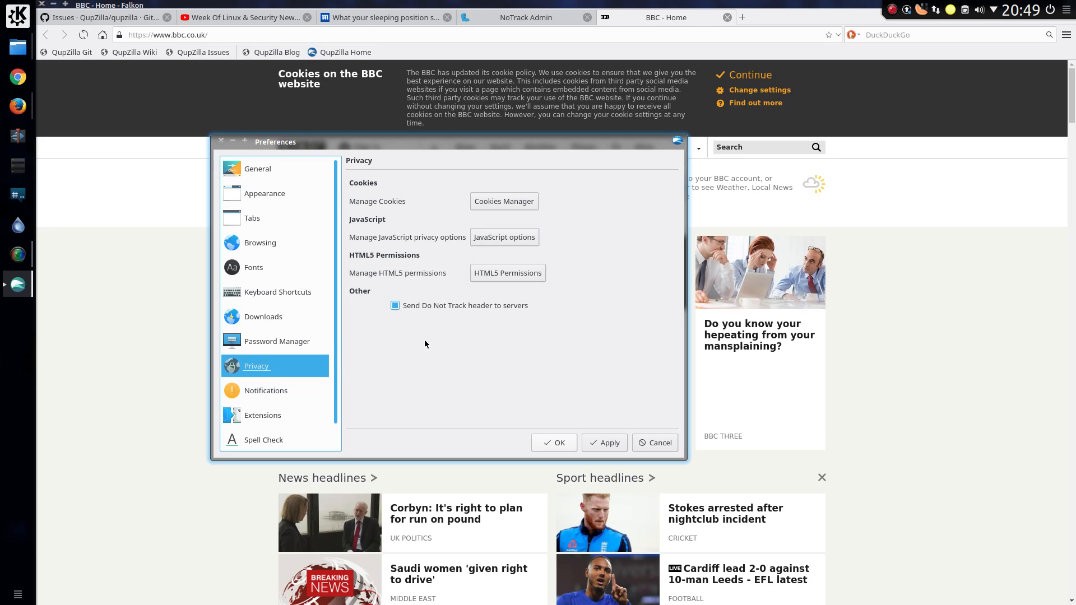
Keep Do Not Track enabled and look at the Notifications and Extensions pages.
left_click(395, 305)
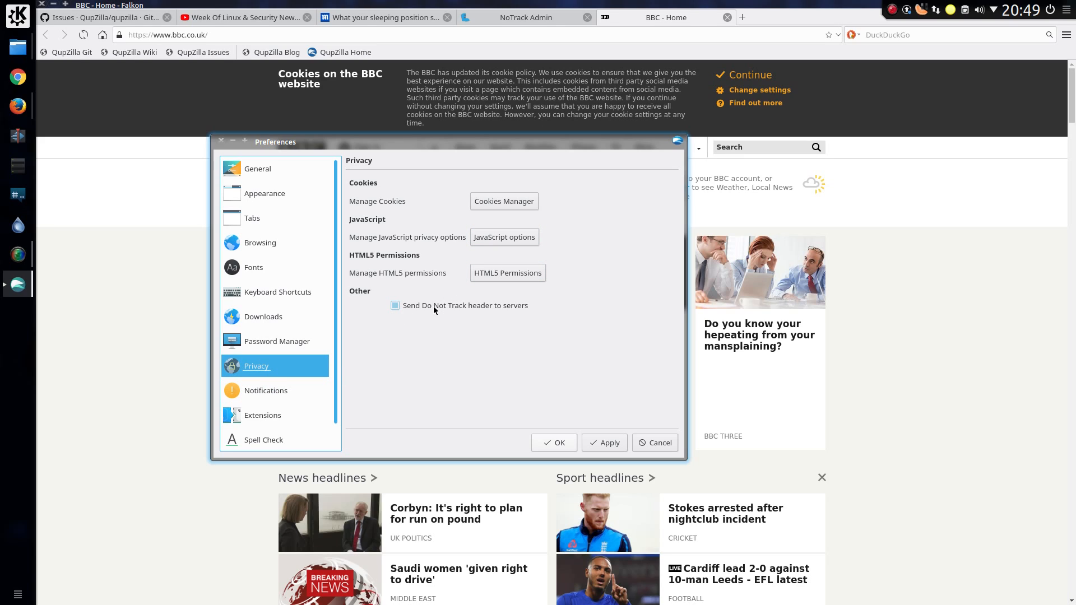
left_click(394, 306)
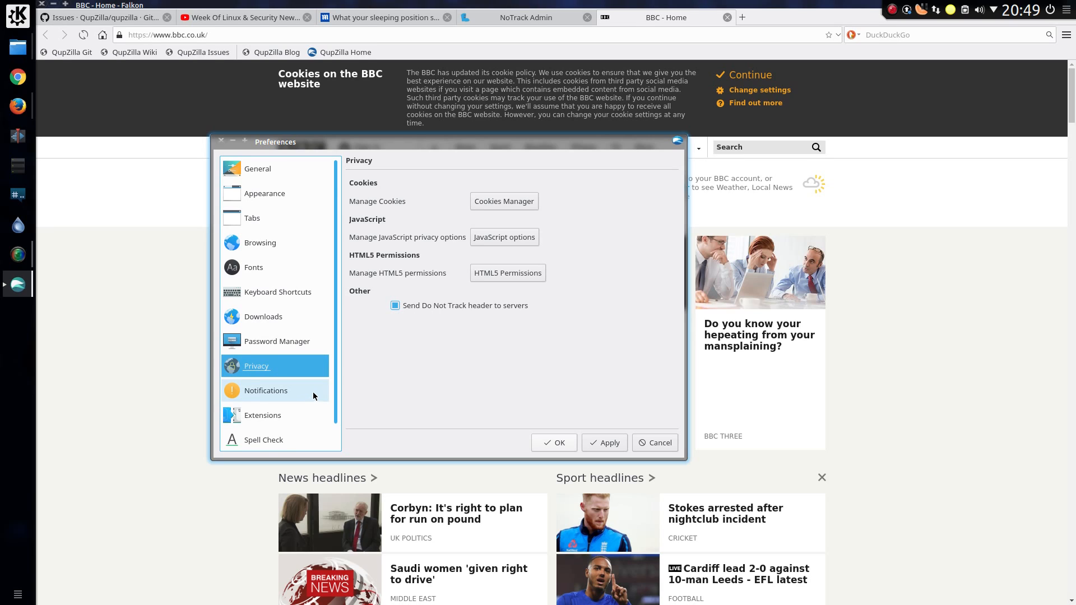
left_click(266, 390)
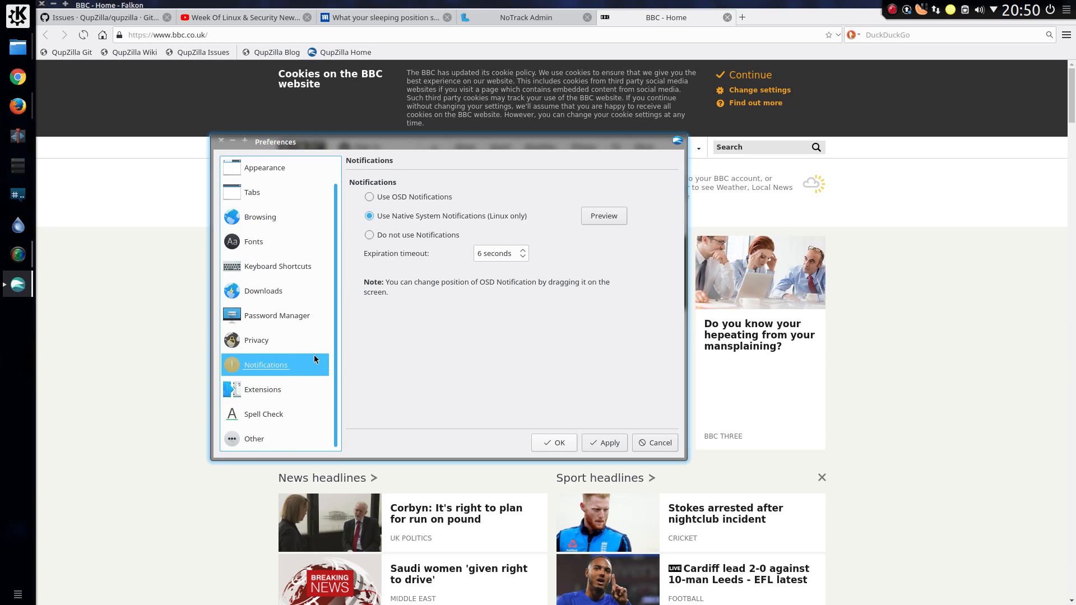
left_click(263, 389)
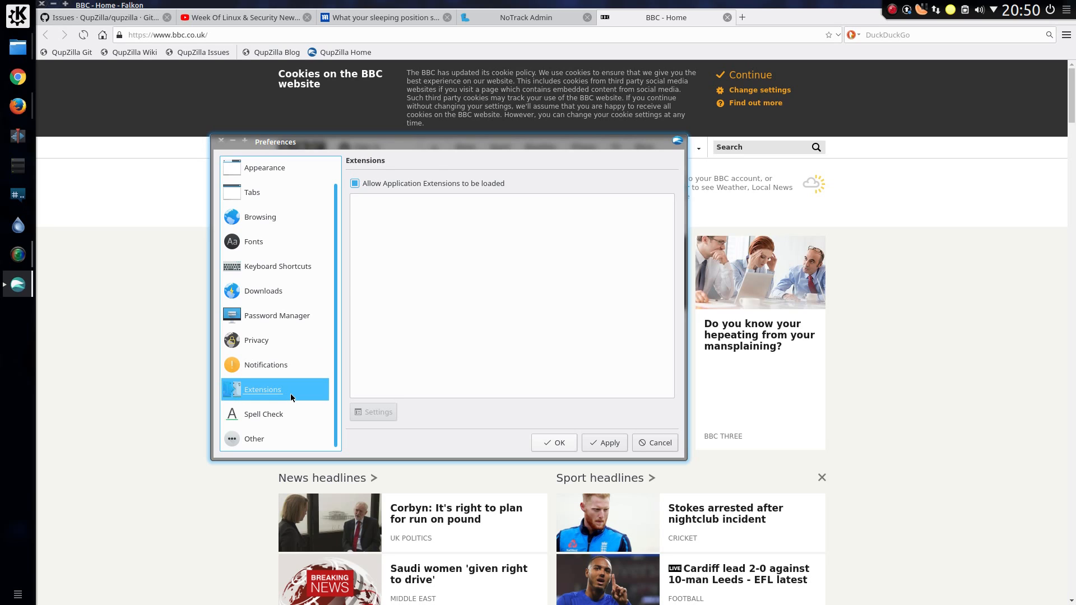
Enable spell checking, then open the User Agent Manager from the Other page.
left_click(263, 414)
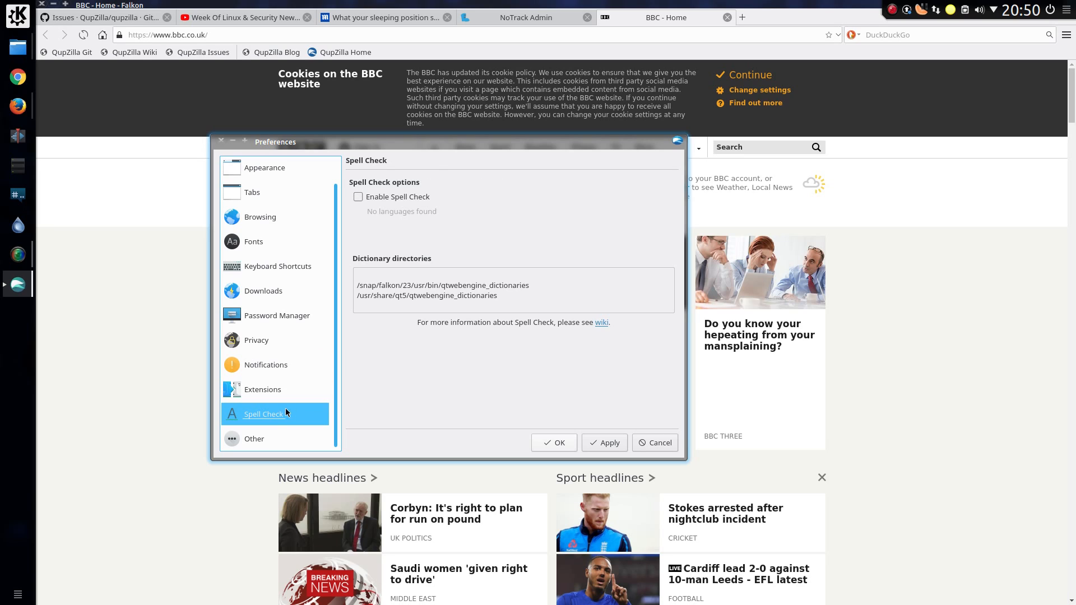
left_click(357, 197)
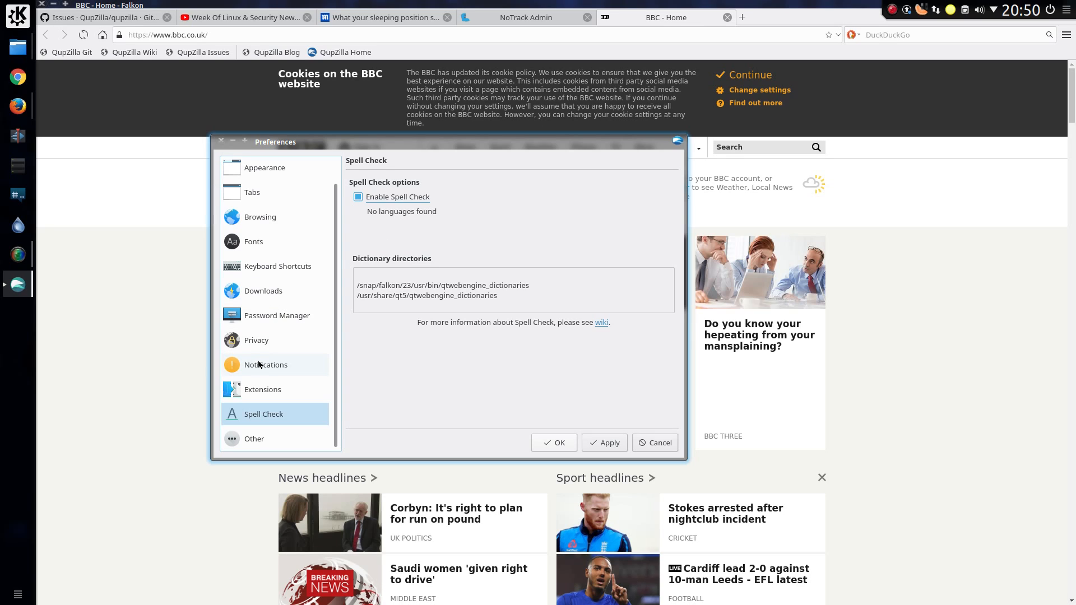
left_click(254, 438)
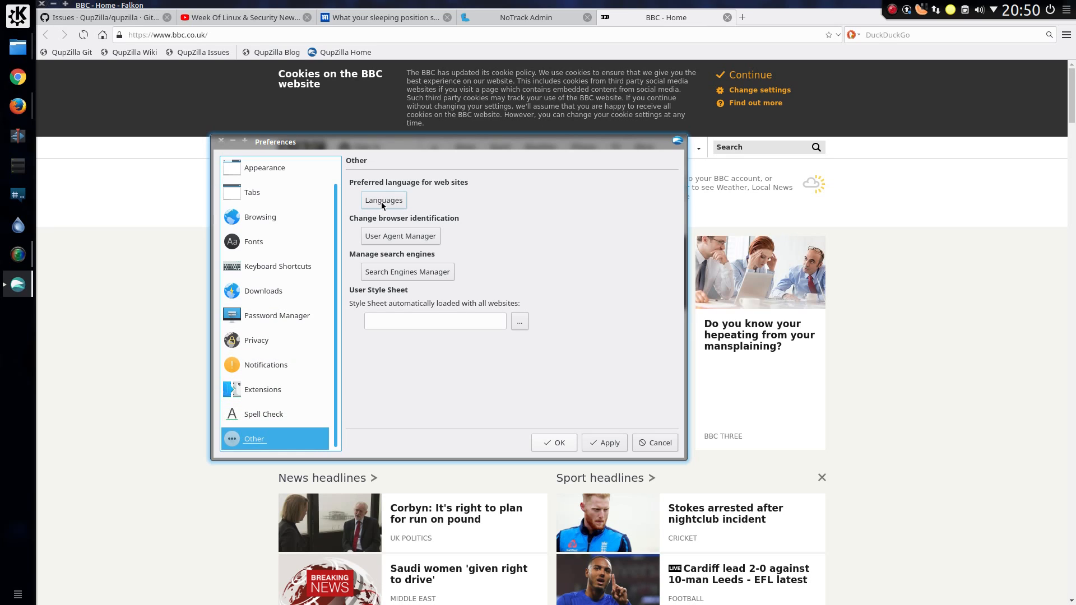
mouse_move(400, 236)
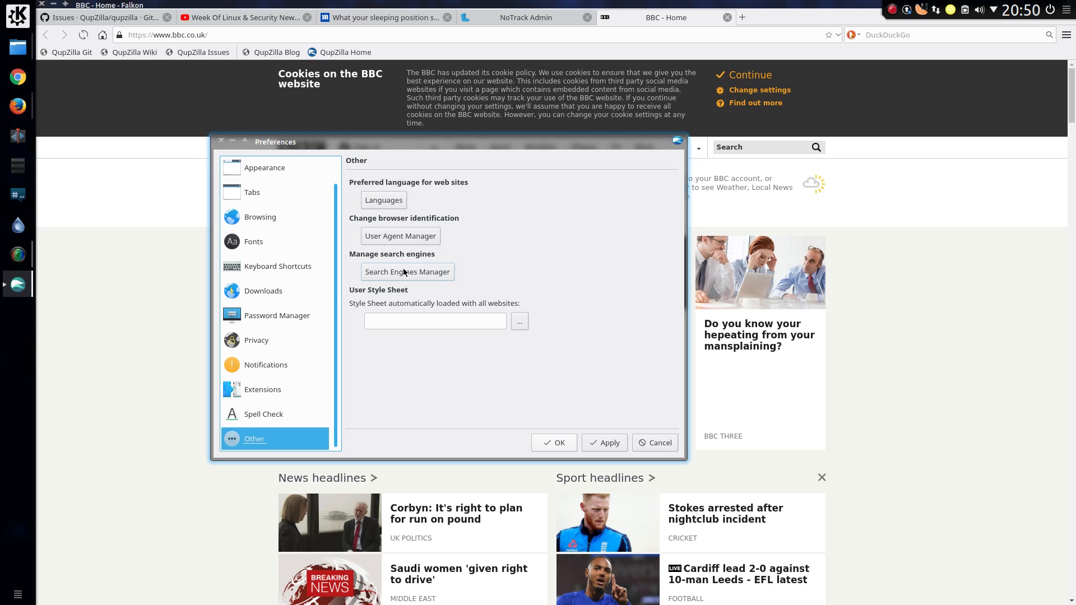
left_click(401, 236)
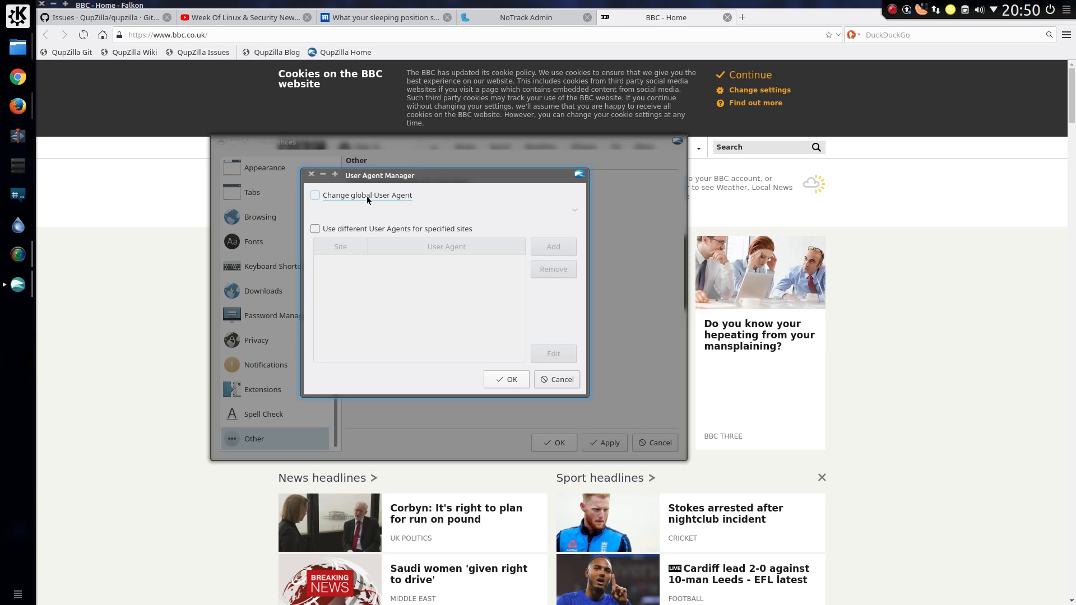
Enable the global User Agent override and browse the preset agents like Opera and Firefox.
left_click(315, 195)
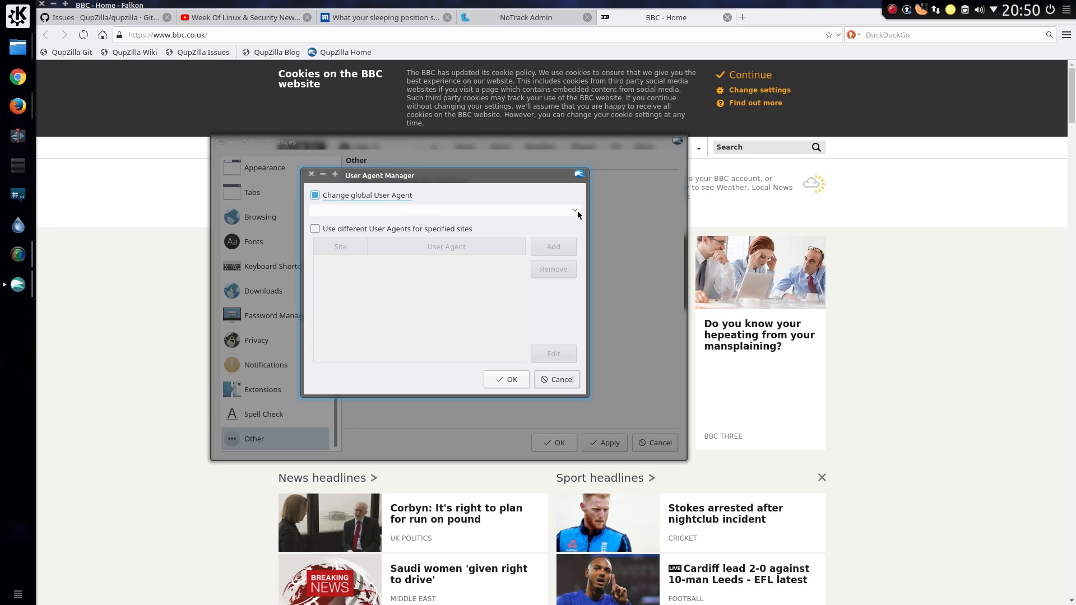
left_click(574, 210)
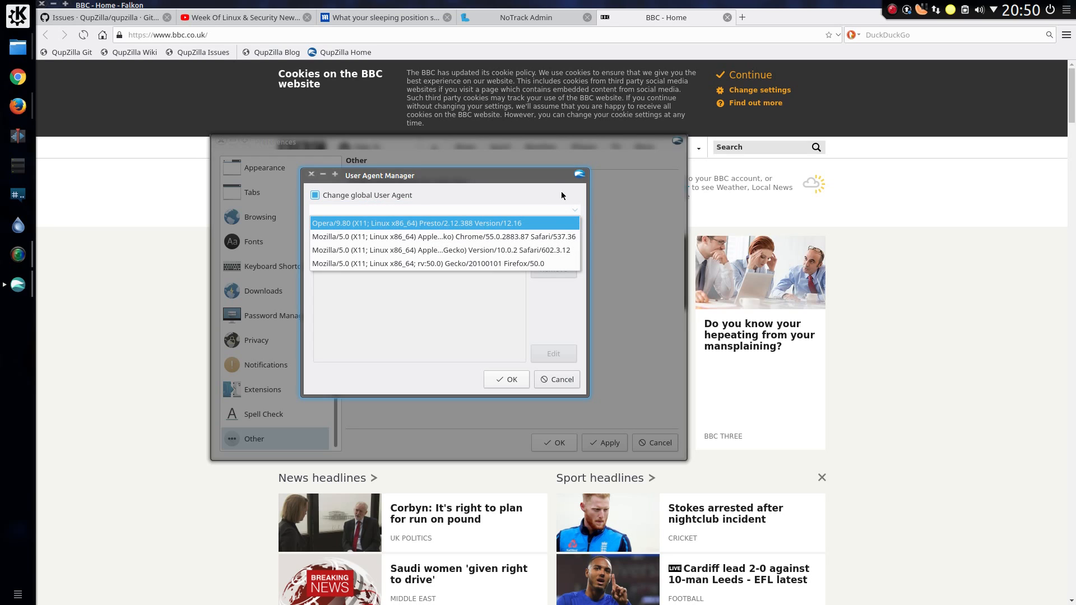
left_click(441, 250)
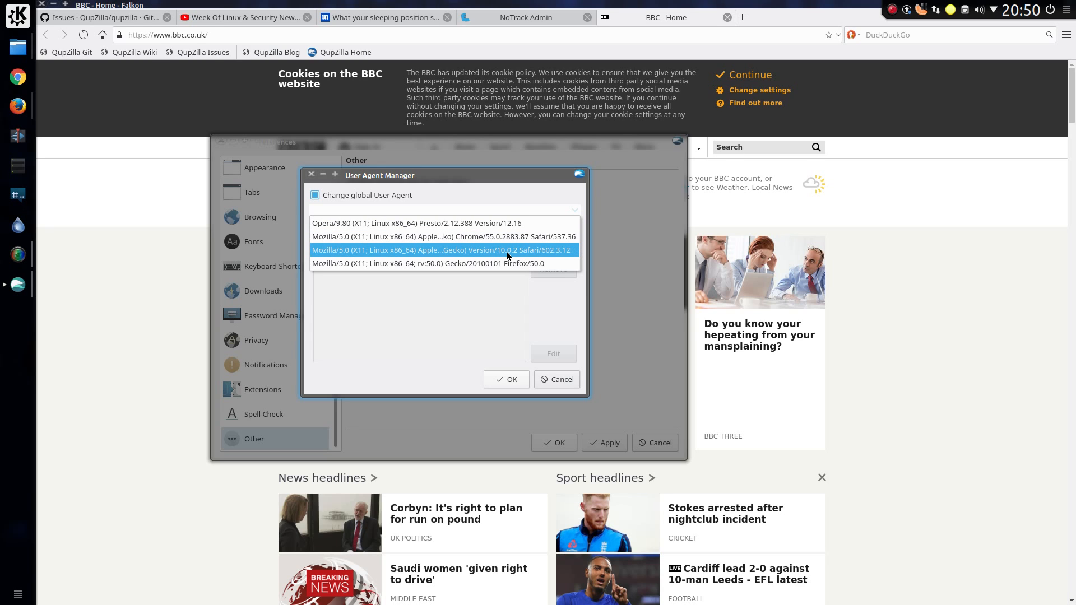
left_click(427, 263)
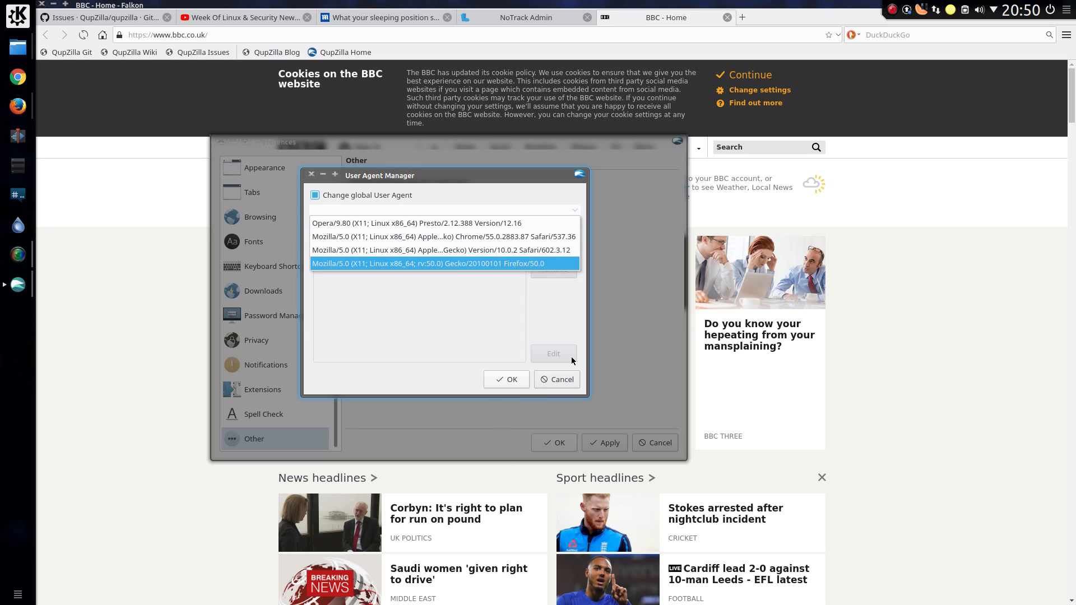